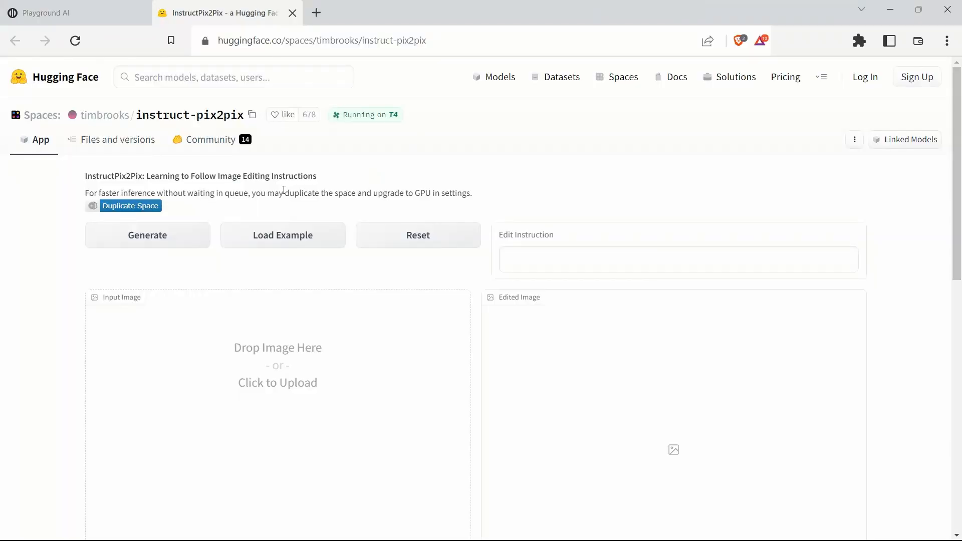
mouse_move(143, 118)
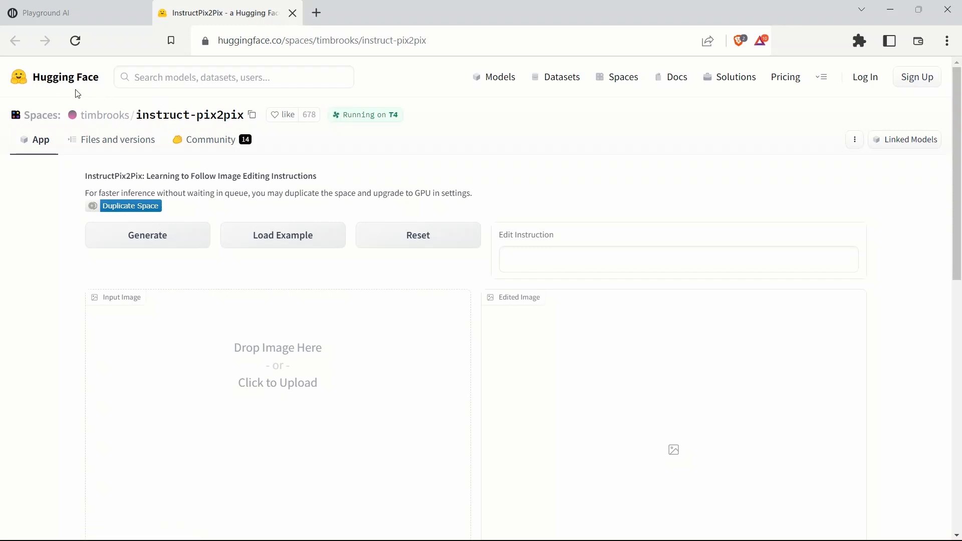
Step: Switch from the Hugging Face instruct-pix2pix demo to the Playground AI tab
left_click(67, 12)
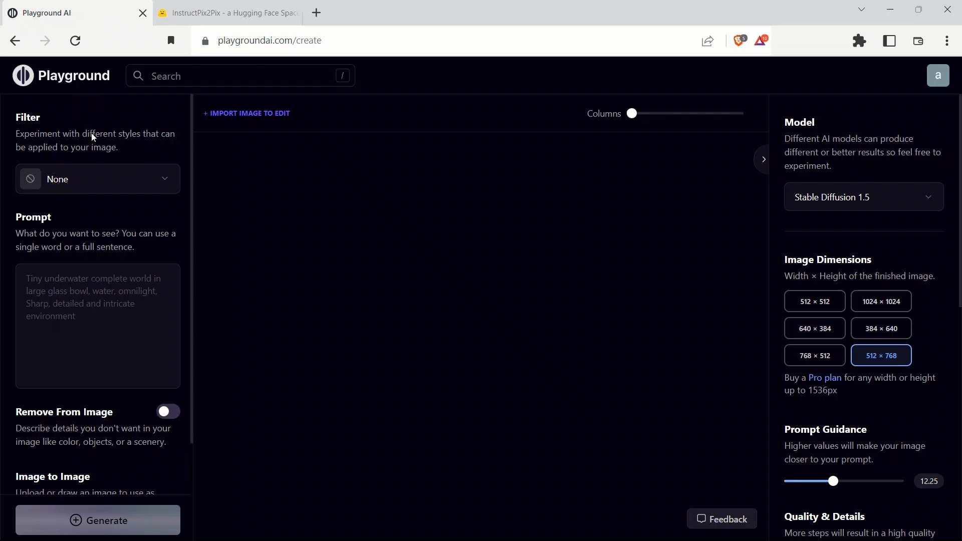
mouse_move(96, 143)
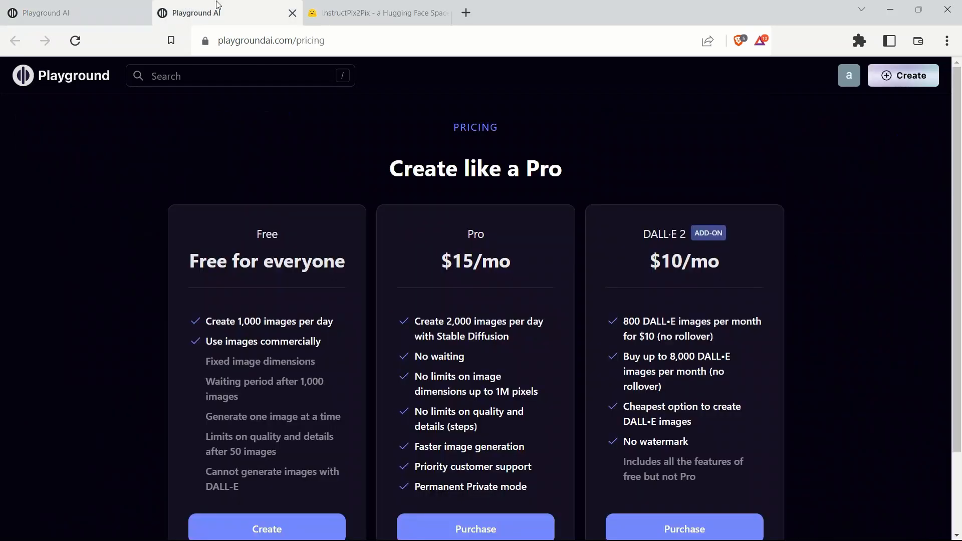
scroll("down", 3)
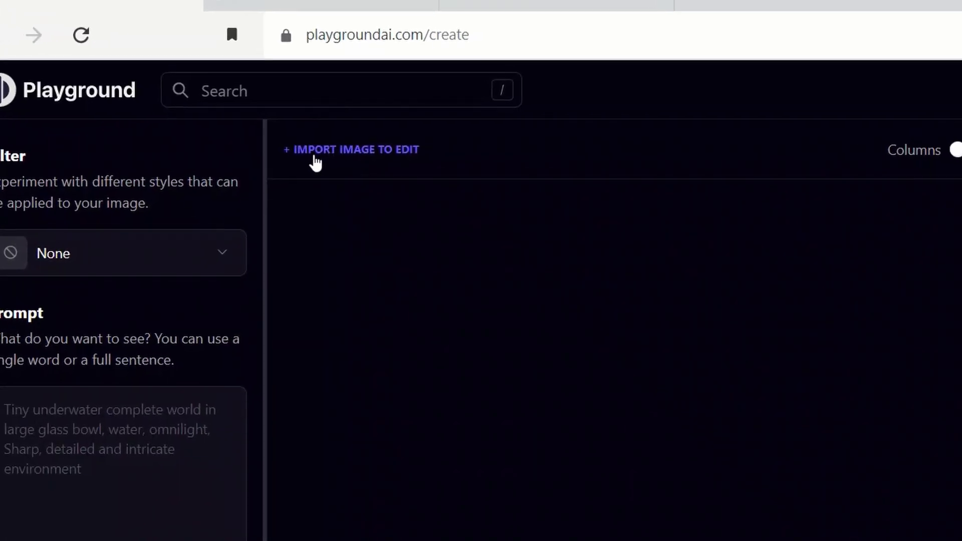
Step: Import the woman's portrait and generate it with the instruction 'make her hair purple'
left_click(351, 149)
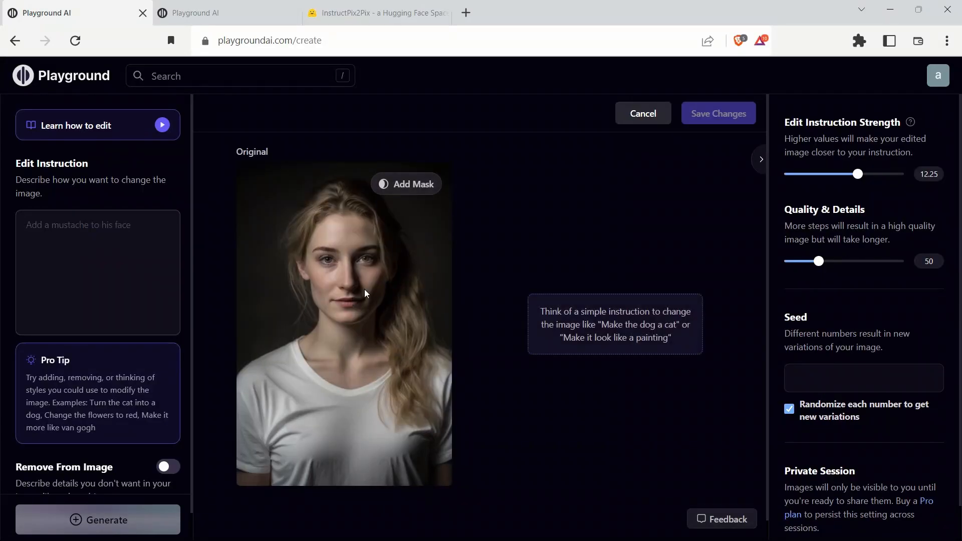
mouse_move(311, 190)
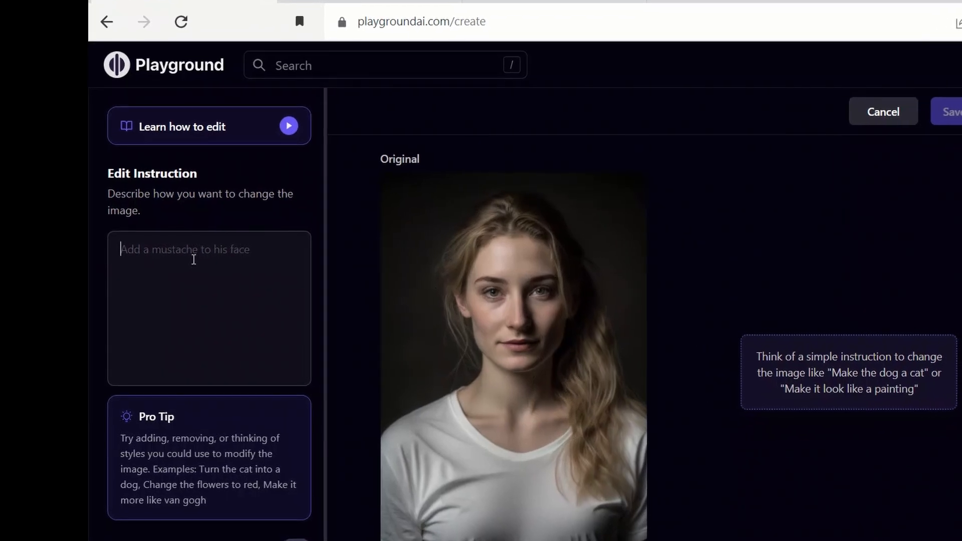
type("make her hair purple")
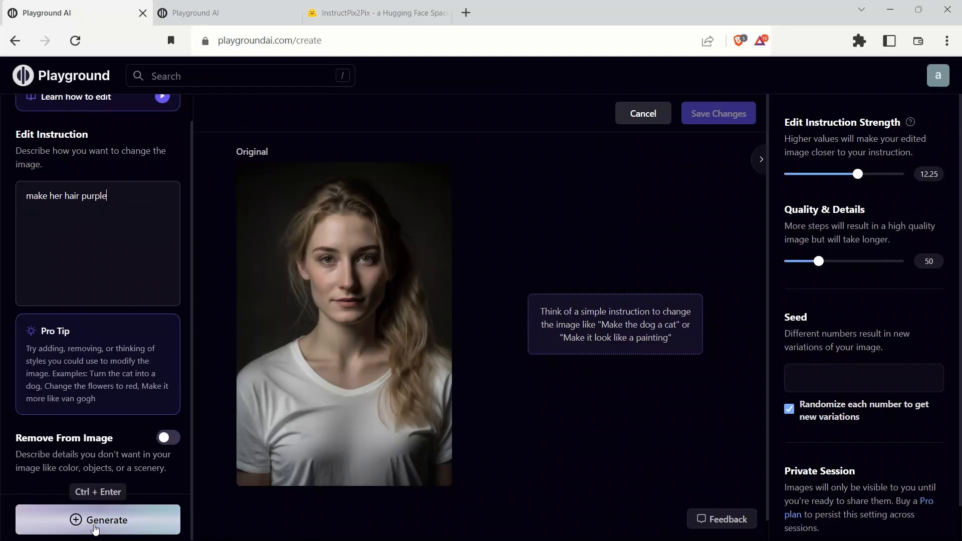
left_click(97, 521)
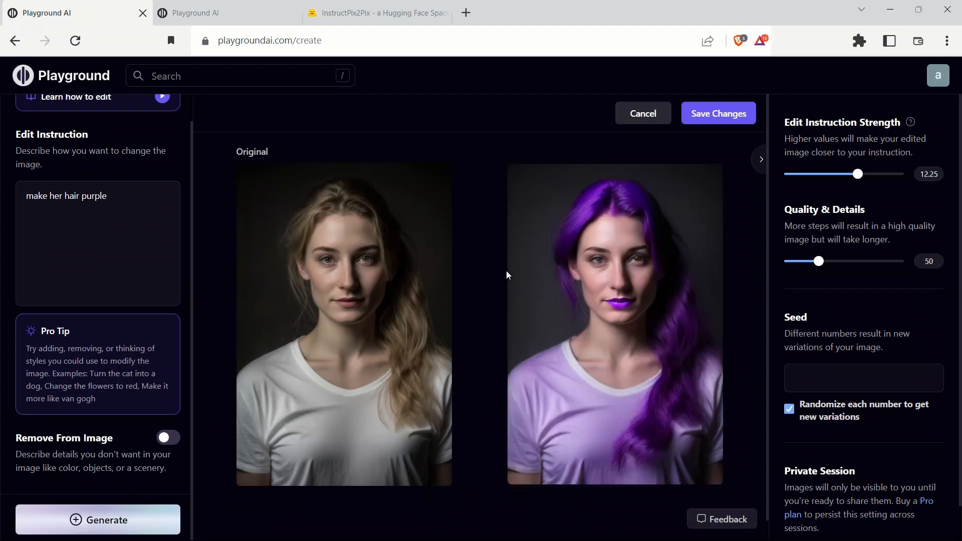
mouse_move(651, 239)
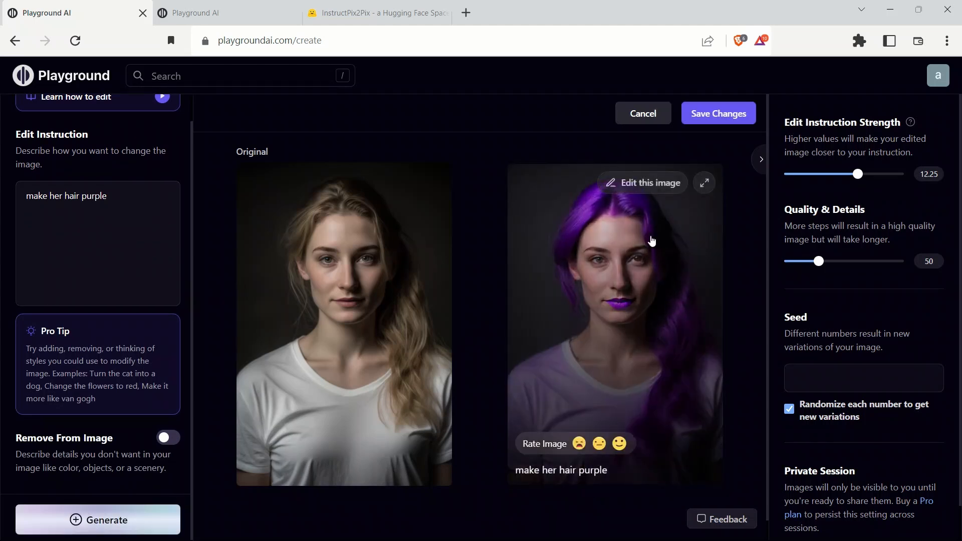
mouse_move(537, 398)
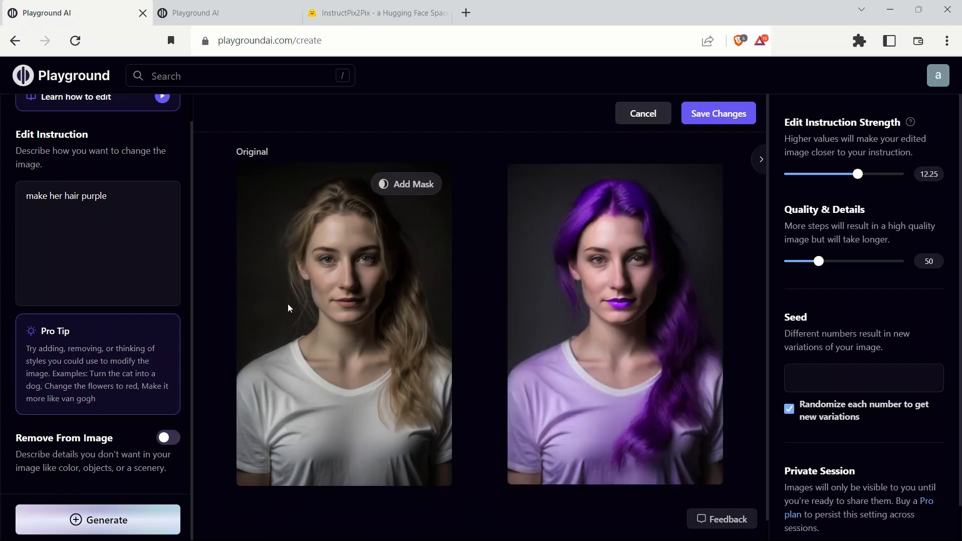
mouse_move(376, 256)
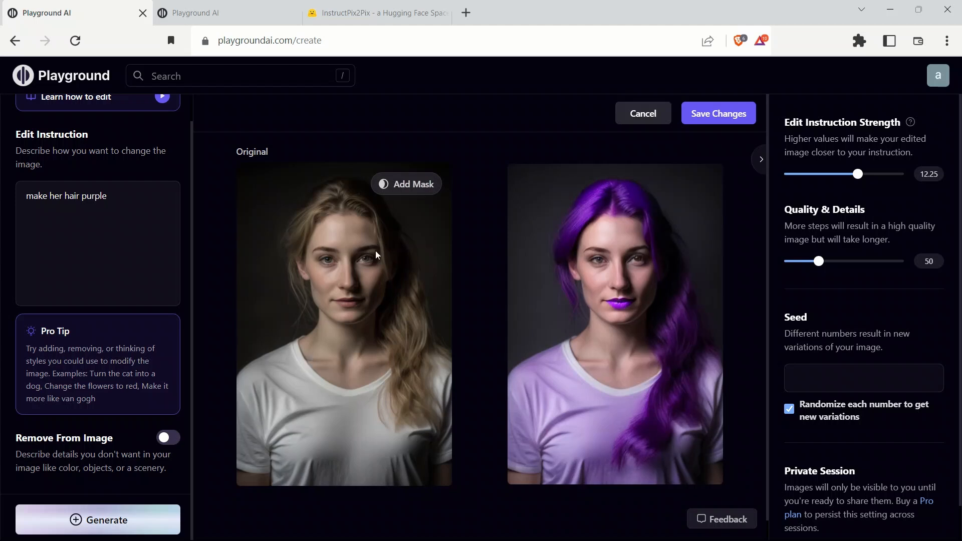
Step: Discard the purple-hair result and paint a size-50 brush mask over the woman's hair
left_click(643, 113)
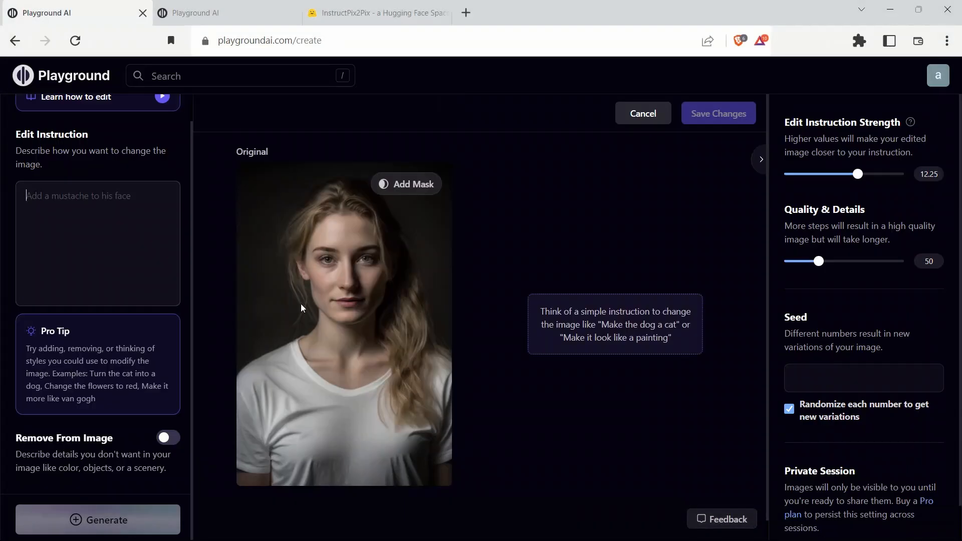
mouse_move(420, 185)
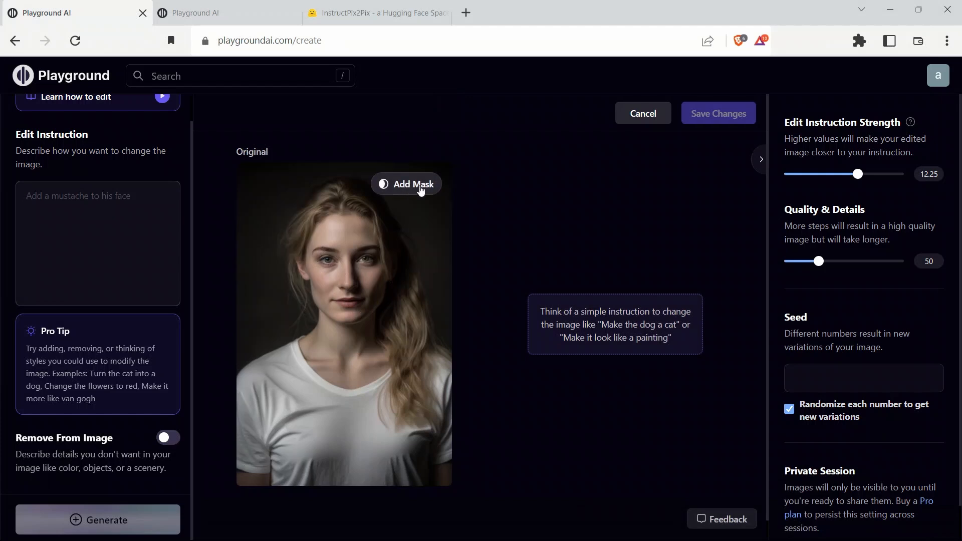
left_click(406, 184)
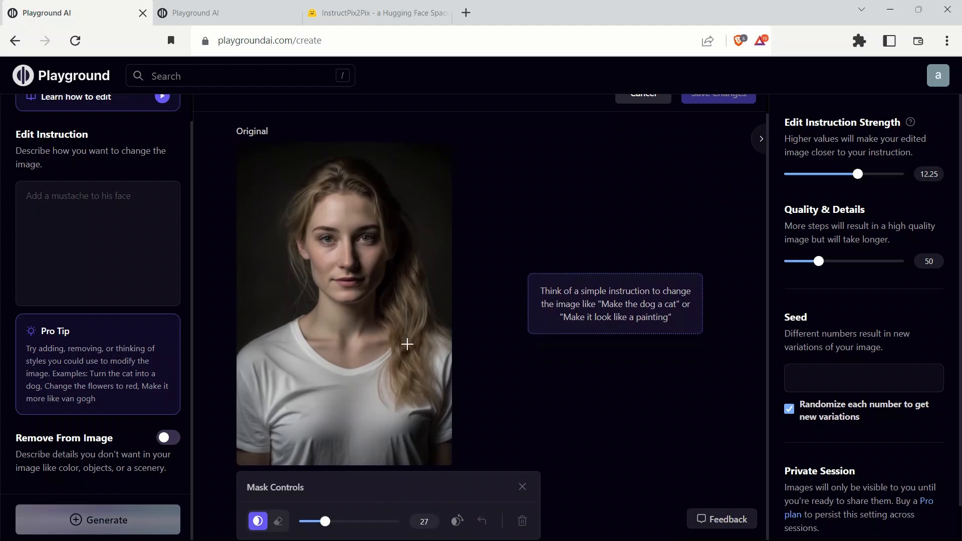
left_click_drag(325, 521, 350, 522)
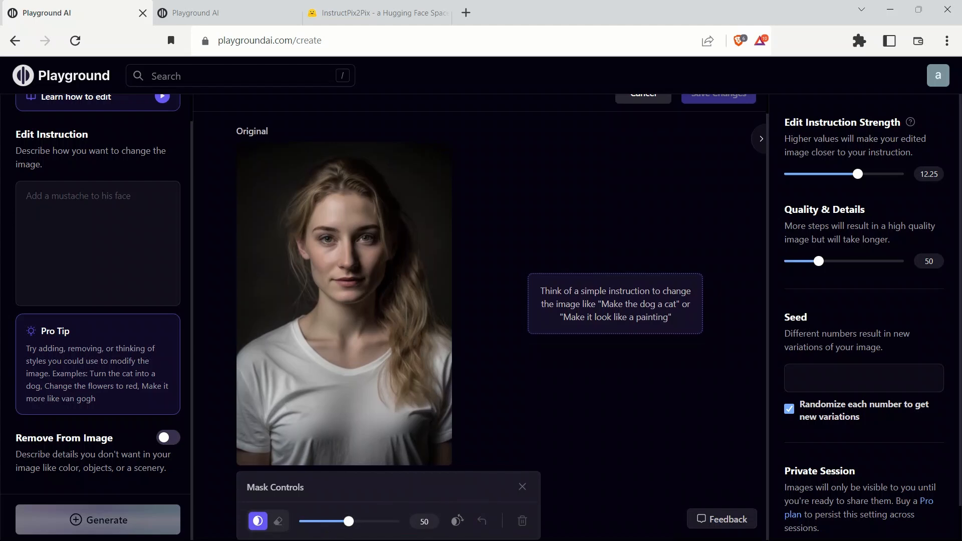
left_click_drag(295, 234, 362, 165)
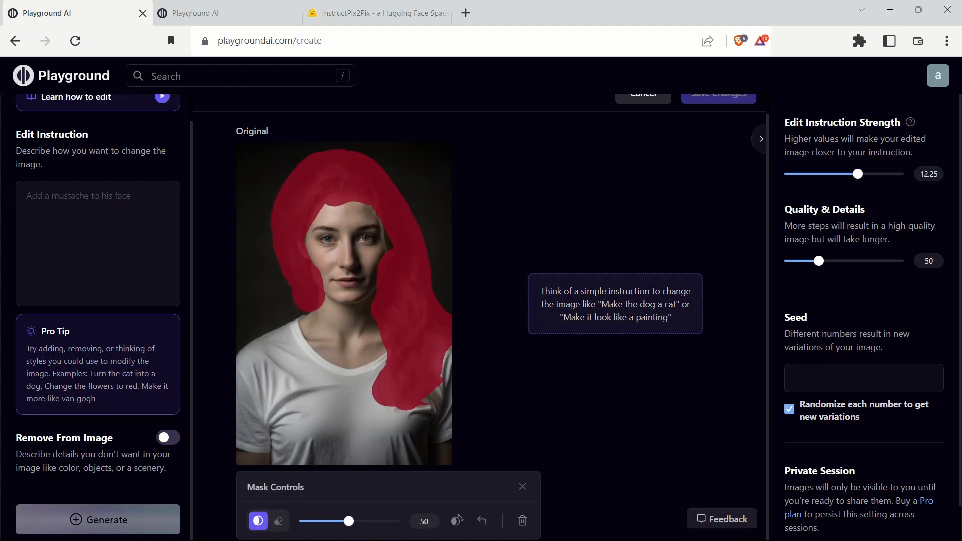
Step: Generate 'make her hair purple' restricted to the masked hair area
left_click(119, 229)
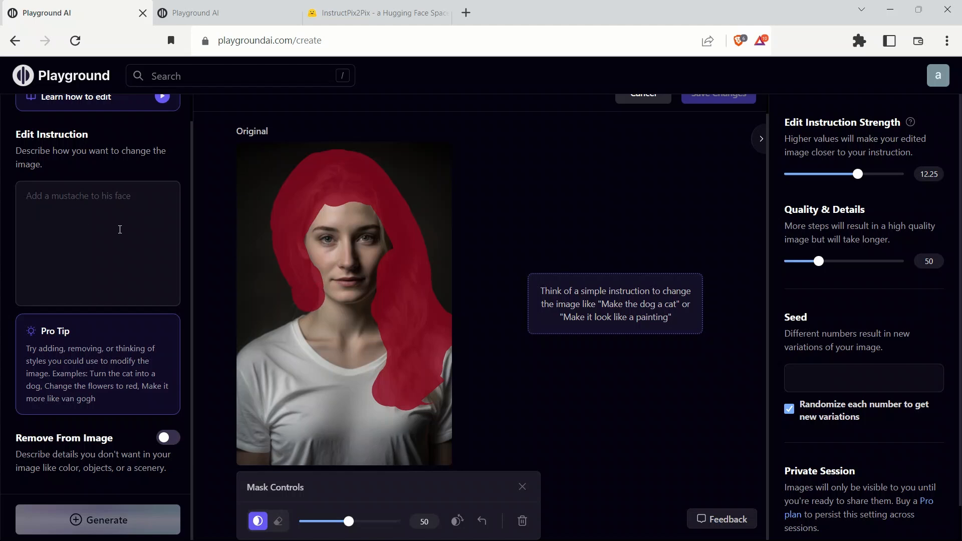
type("make her hair p")
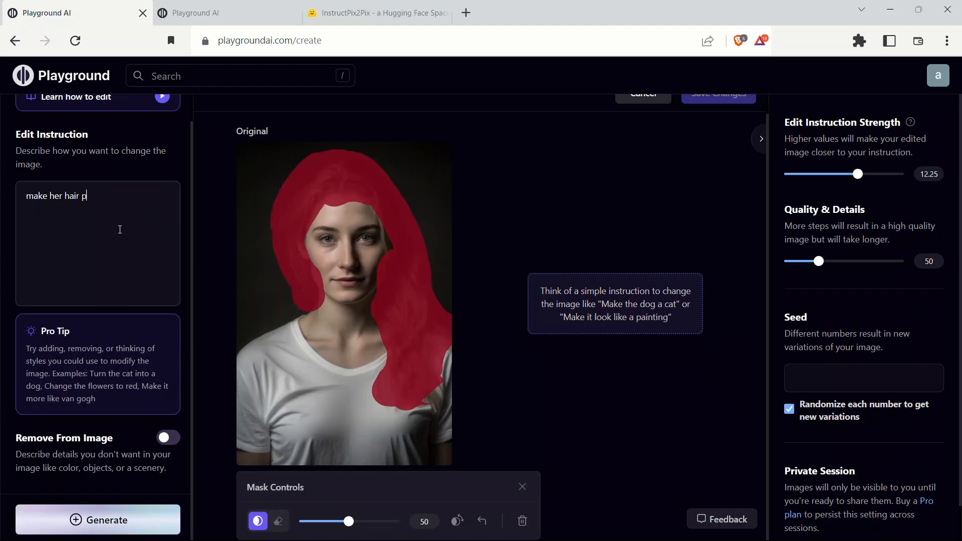
type("urple")
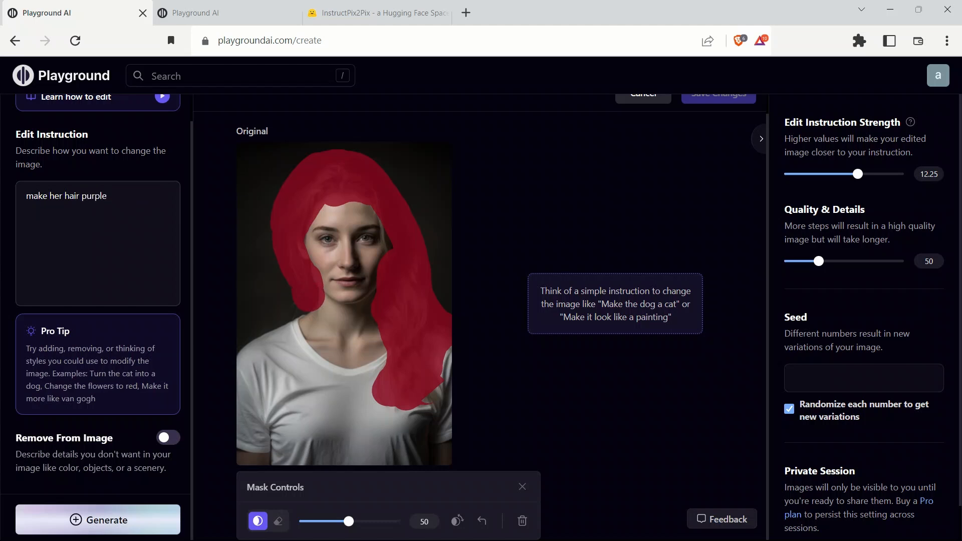
left_click(98, 520)
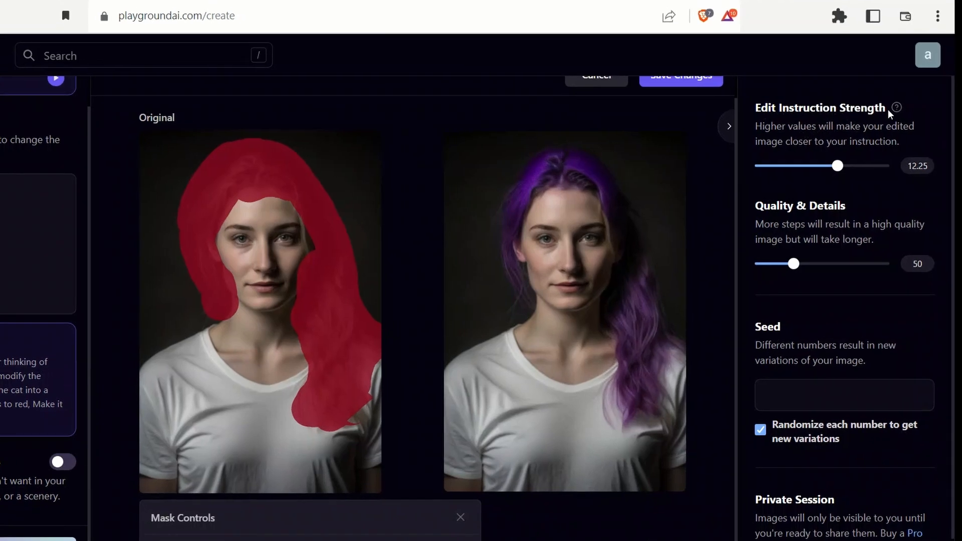
Step: Try edit instruction strengths 14.5 and 16.5, settling at 10.25
left_click_drag(839, 165, 845, 165)
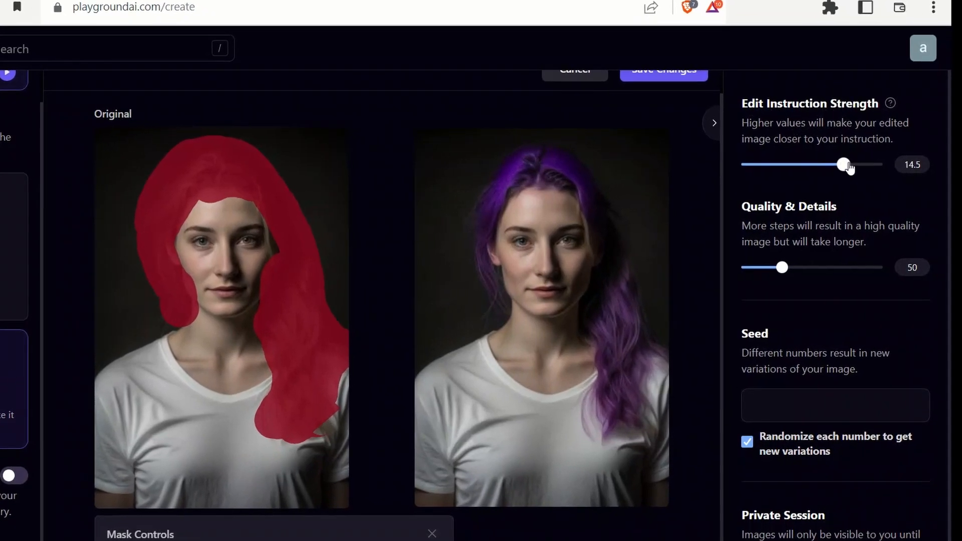
left_click_drag(844, 164, 850, 164)
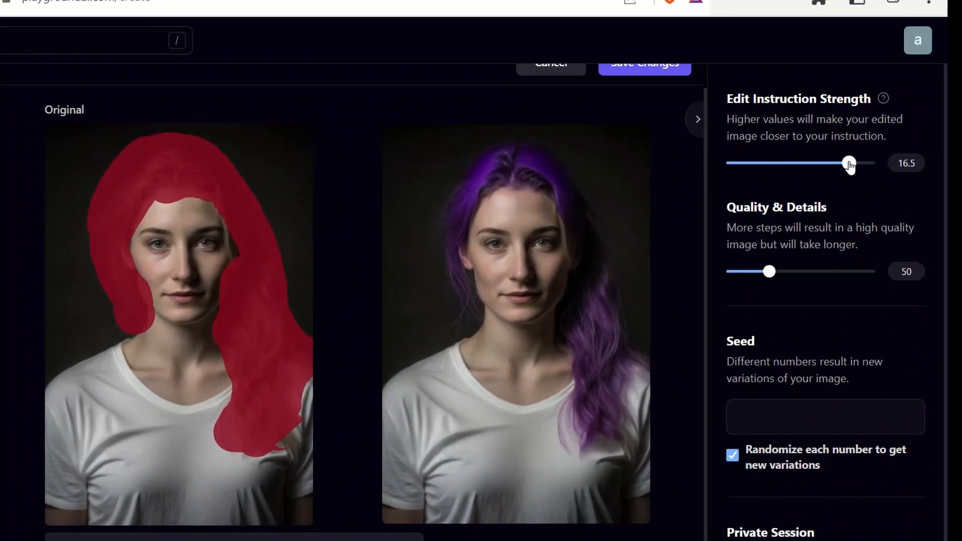
left_click_drag(851, 164, 792, 161)
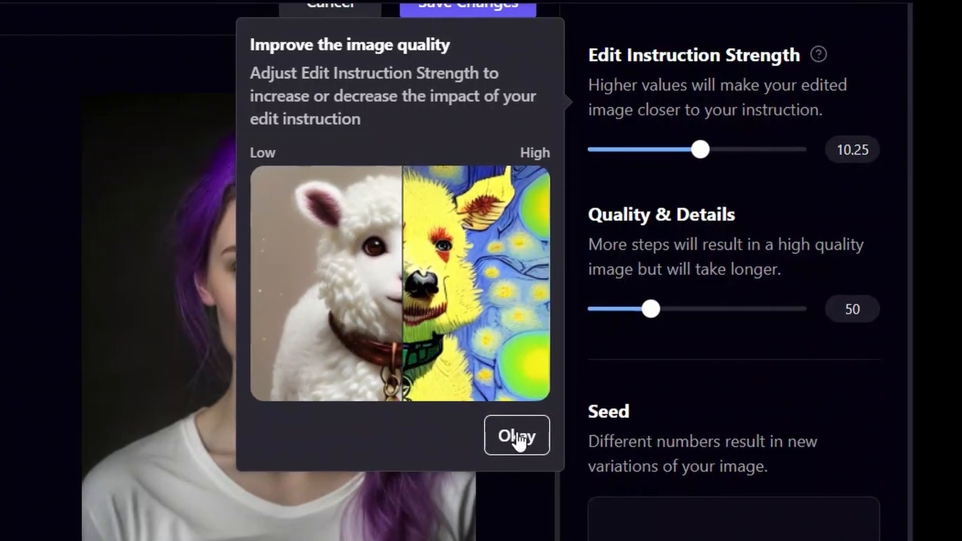
Step: Dismiss the image quality tip to return to the masked purple-haired portrait editor
left_click(517, 436)
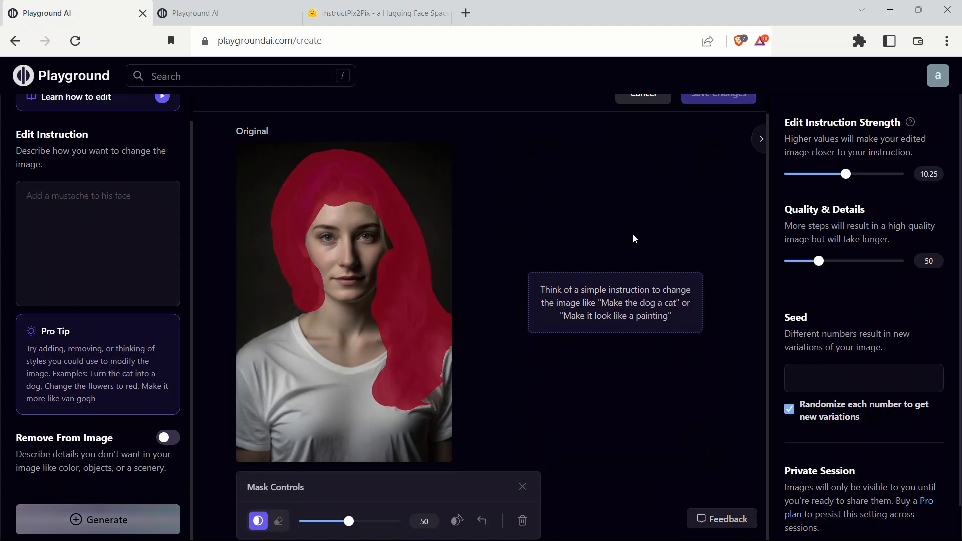
mouse_move(450, 493)
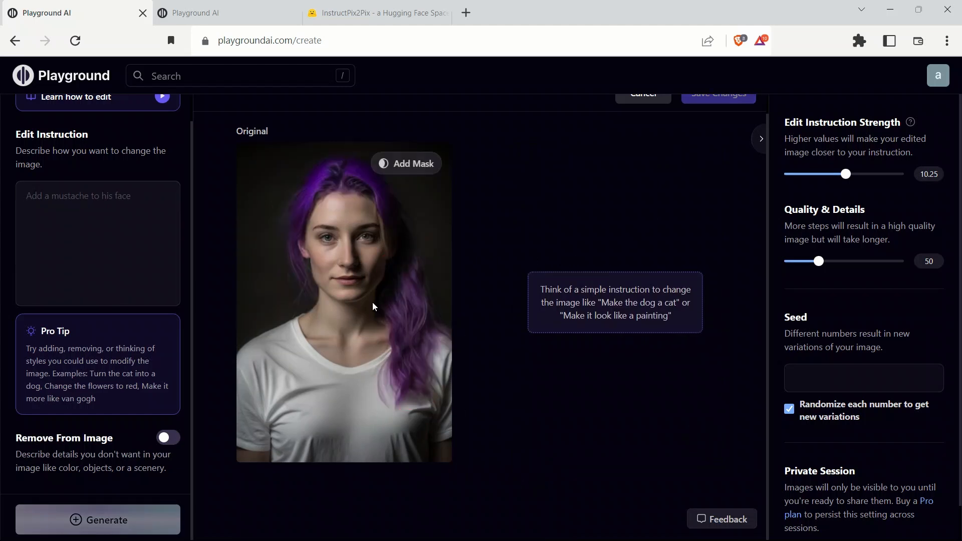
mouse_move(332, 273)
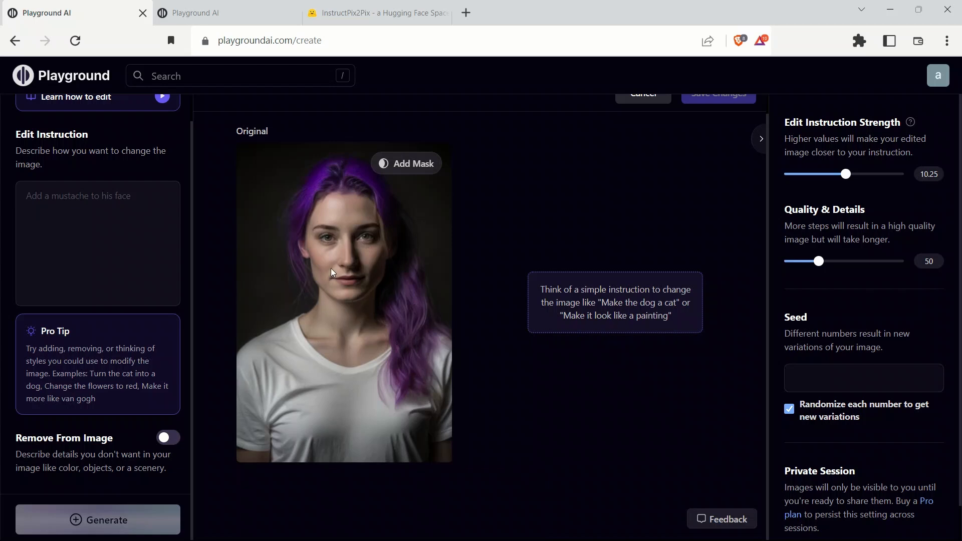
mouse_move(273, 197)
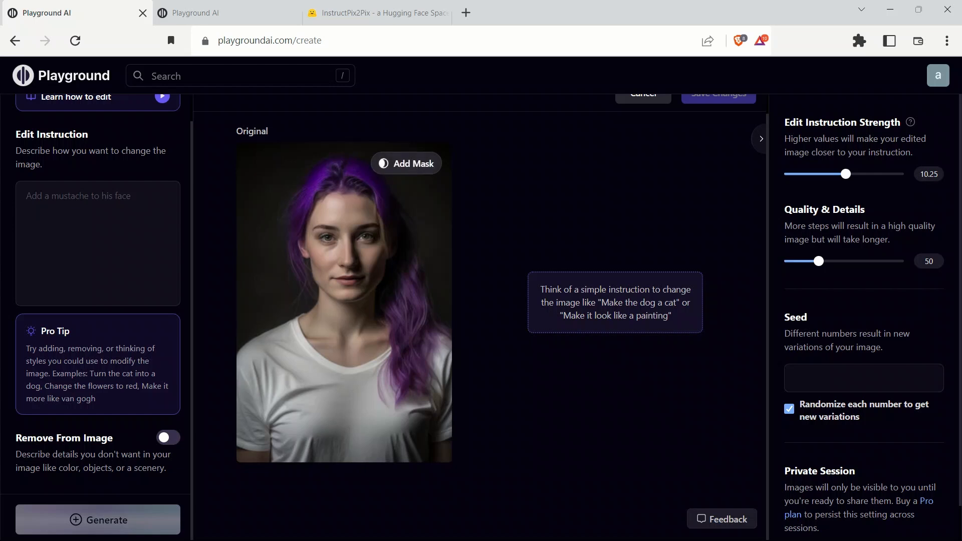
Step: Mask the background behind the woman and erase the mask back around her hair
left_click(406, 163)
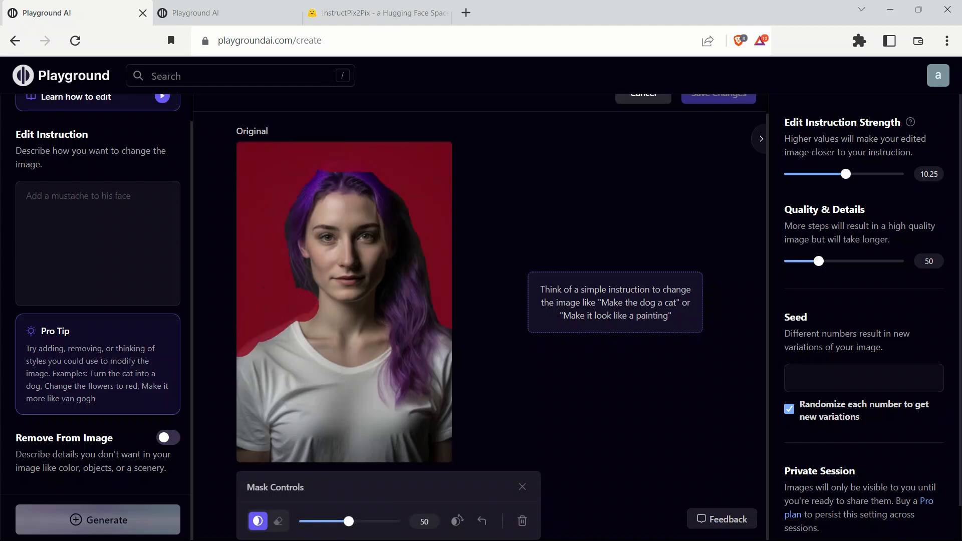
left_click(278, 522)
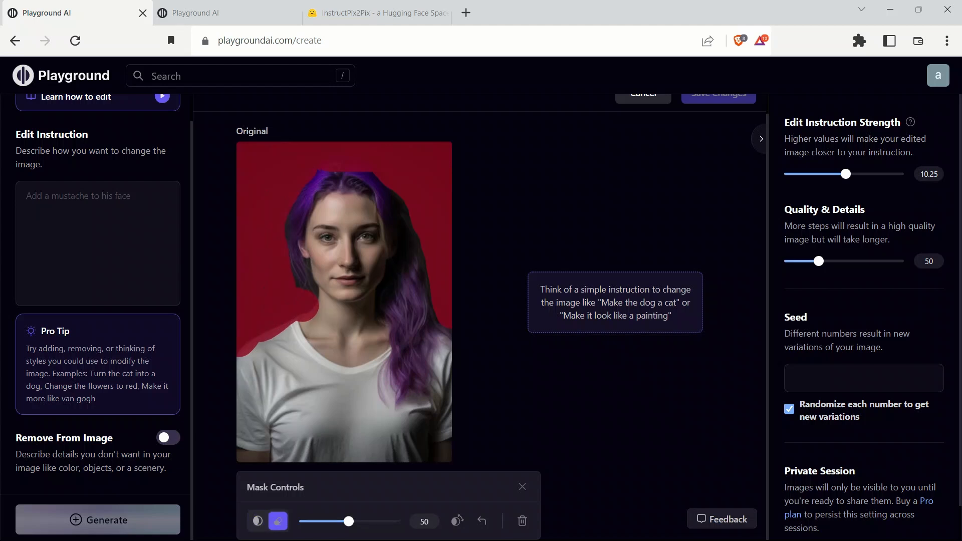
left_click_drag(349, 521, 322, 522)
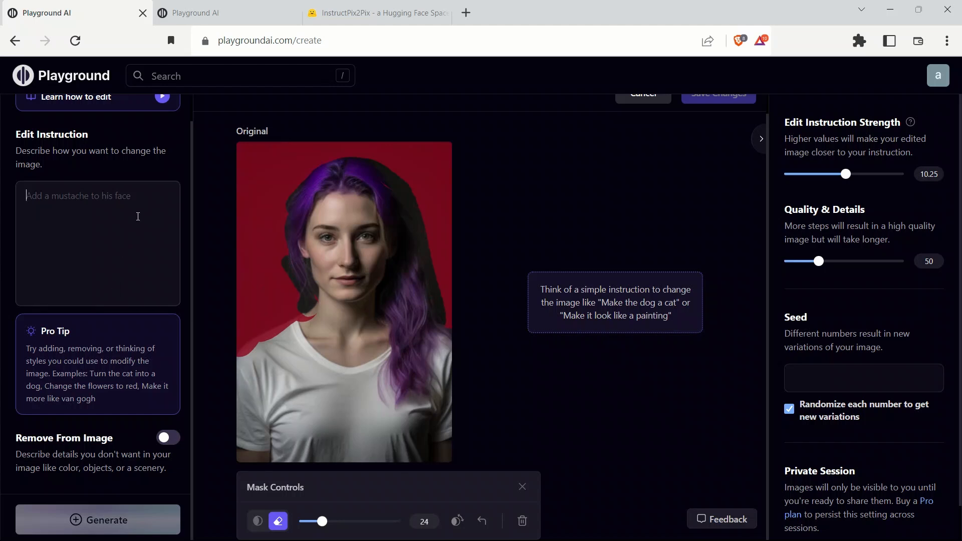
Step: Generate the masked background with the instruction 'put mountains in the background'
type("put")
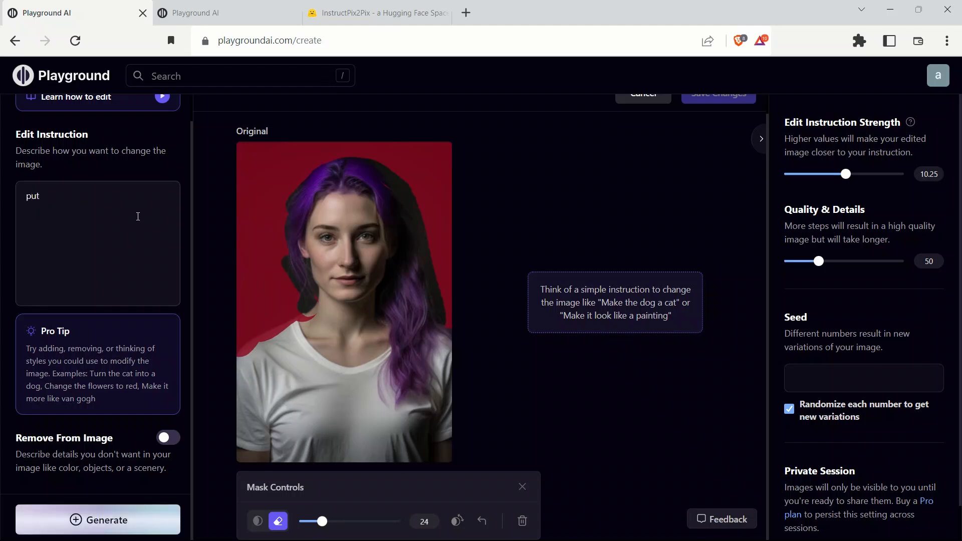
type("moutains")
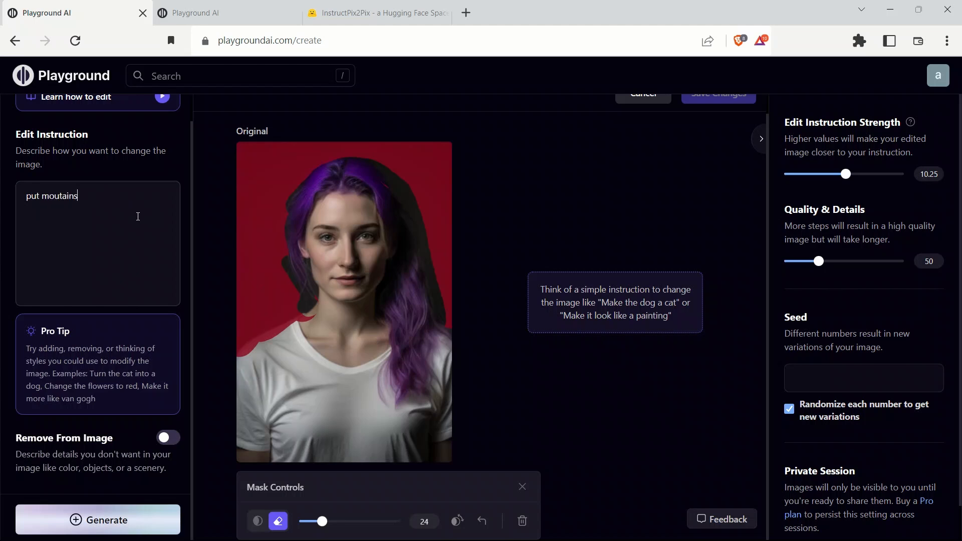
type("in the b")
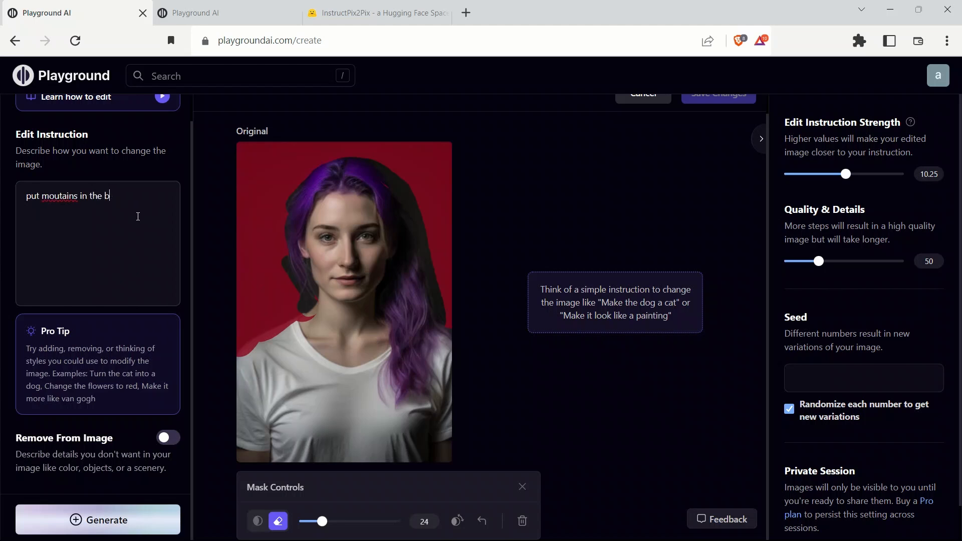
type("ackg")
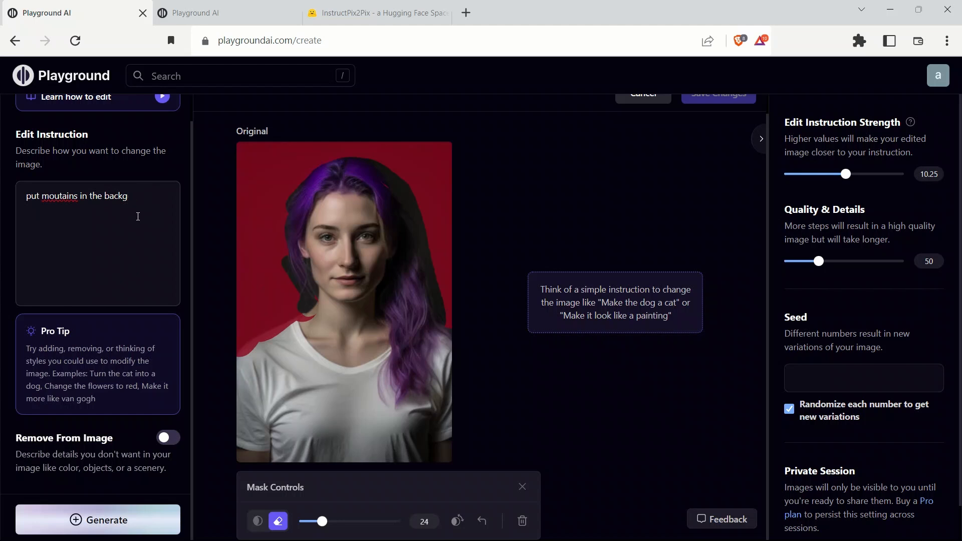
type("round")
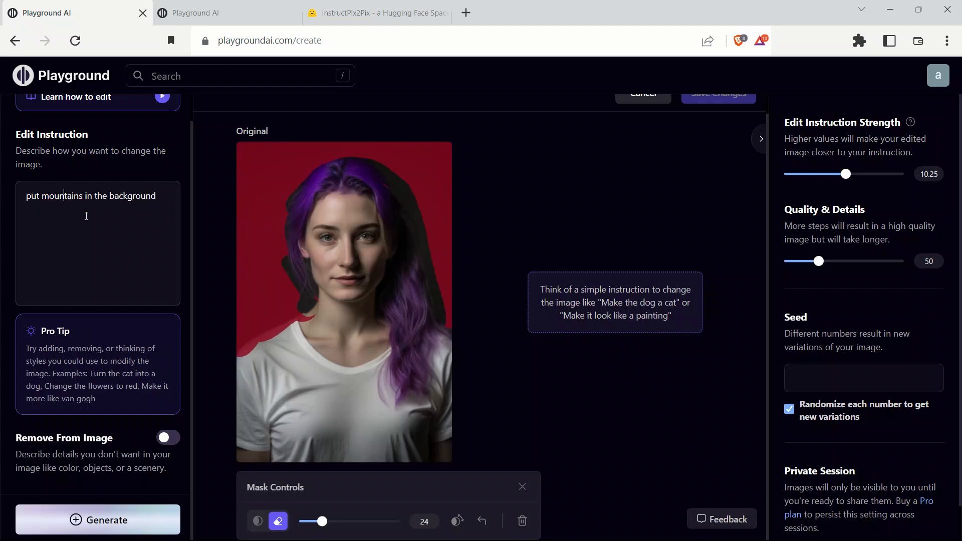
left_click(97, 520)
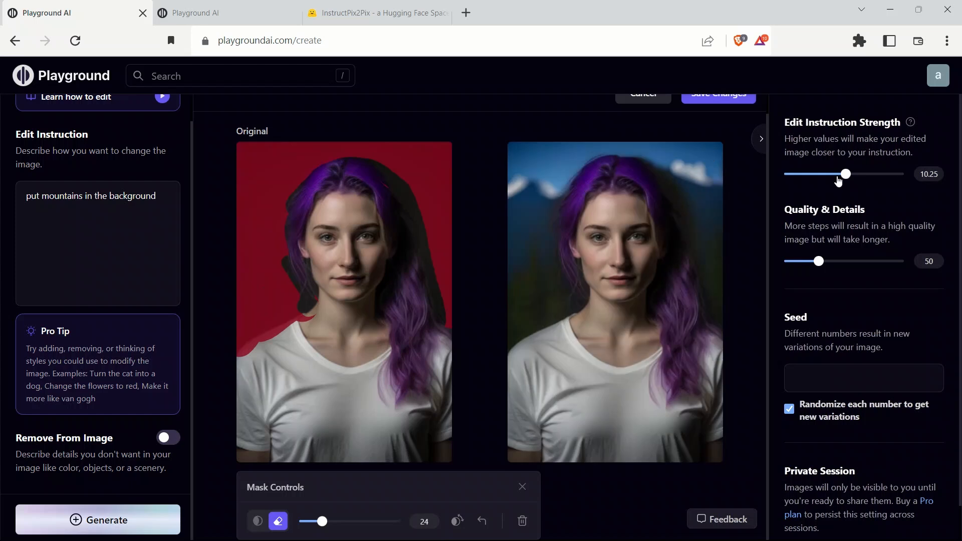
Step: Regenerate the mountains edit with instruction strength raised to 19
left_click_drag(846, 173, 897, 173)
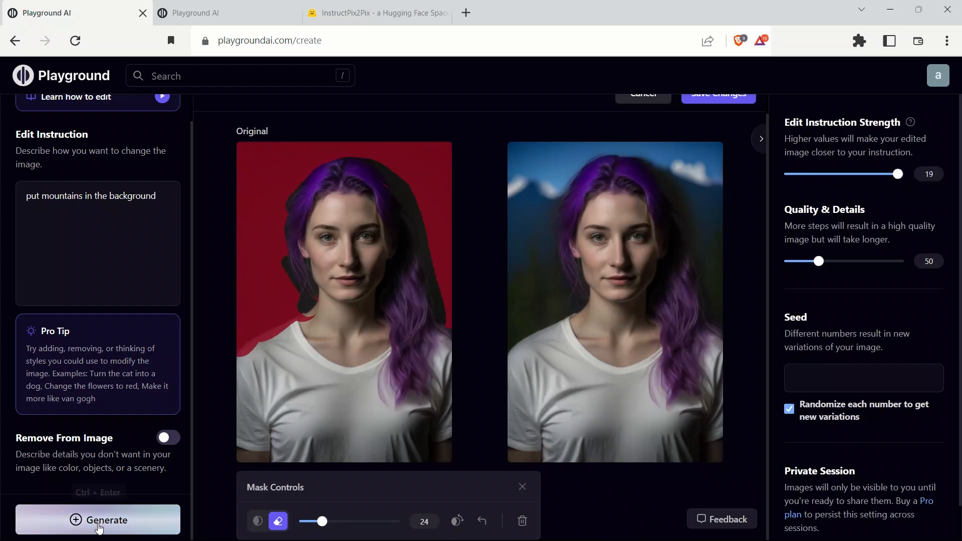
left_click(97, 520)
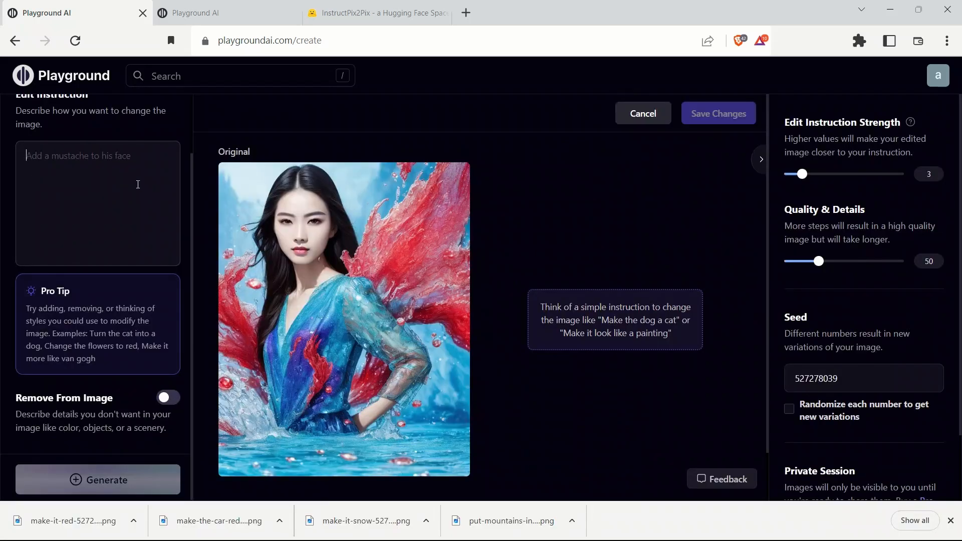
Step: Generate 'make her hair red' on the splash-art woman and open the red-haired result for editing
type("make her hair red")
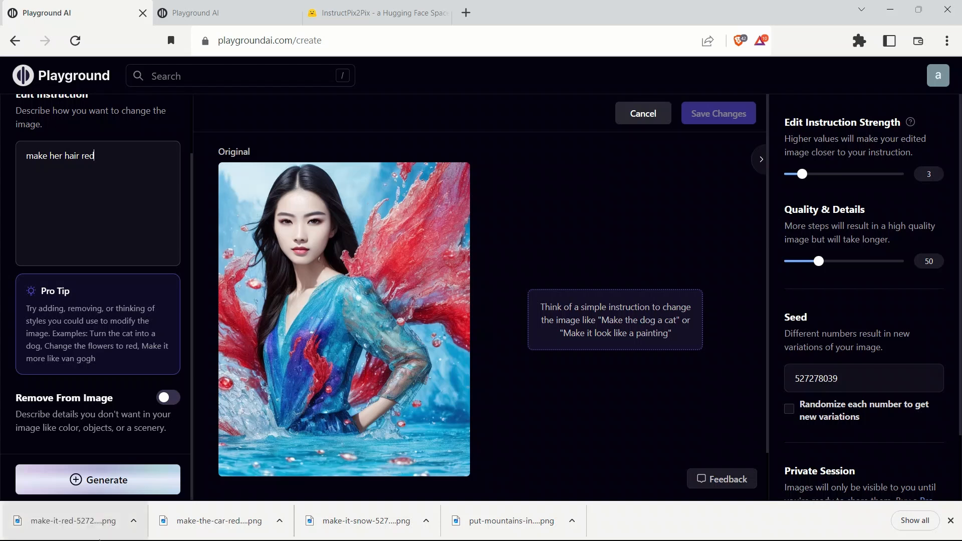
left_click(97, 481)
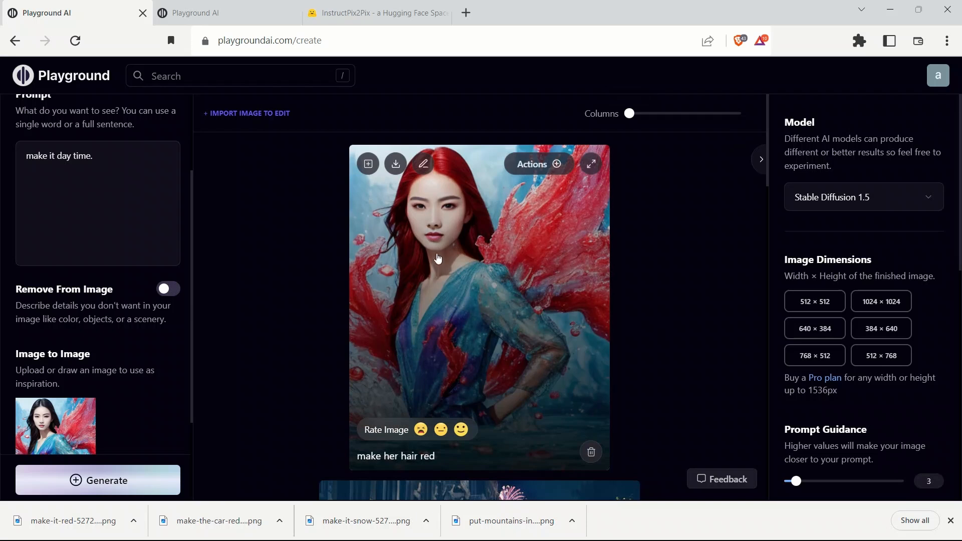
left_click(424, 164)
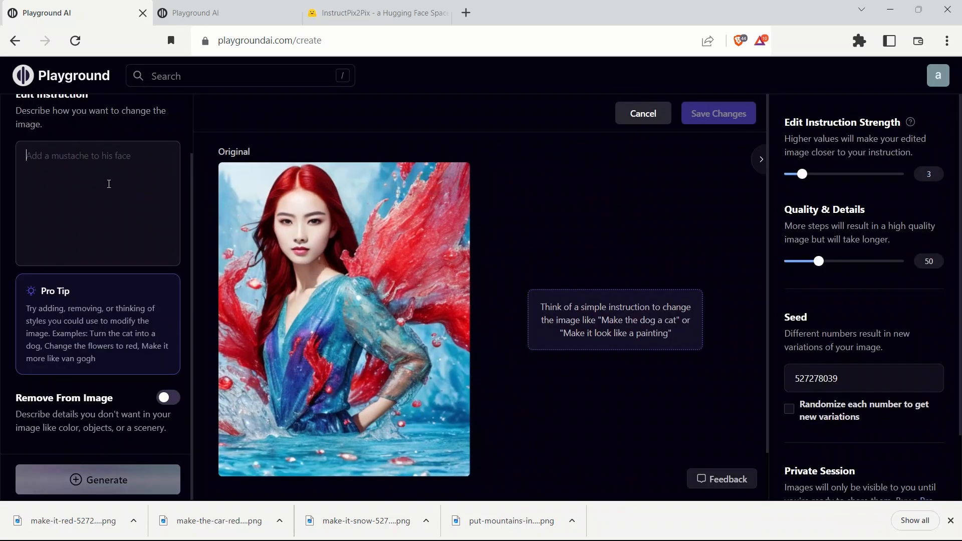
Step: Generate 'make her clothes green.' on the red-haired woman
type("make her clothes green.")
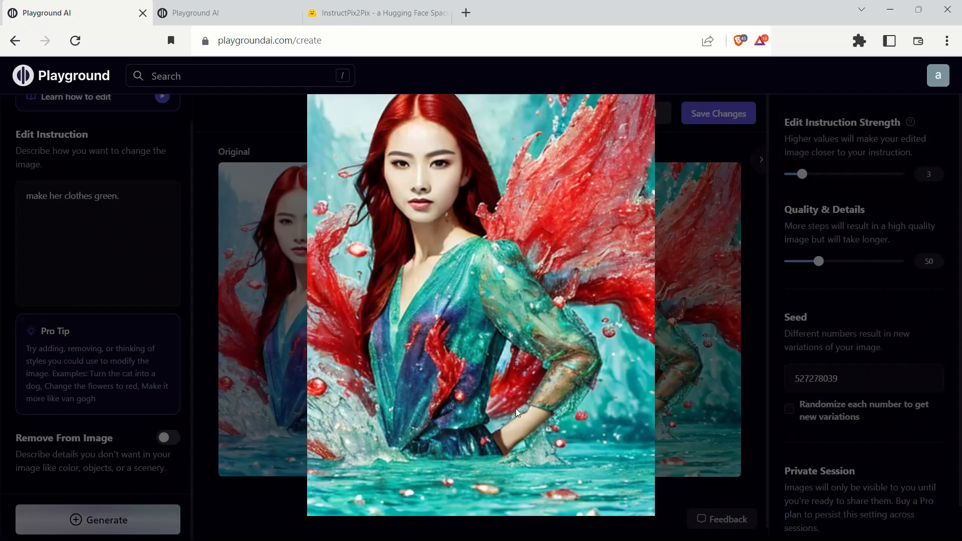
mouse_move(422, 229)
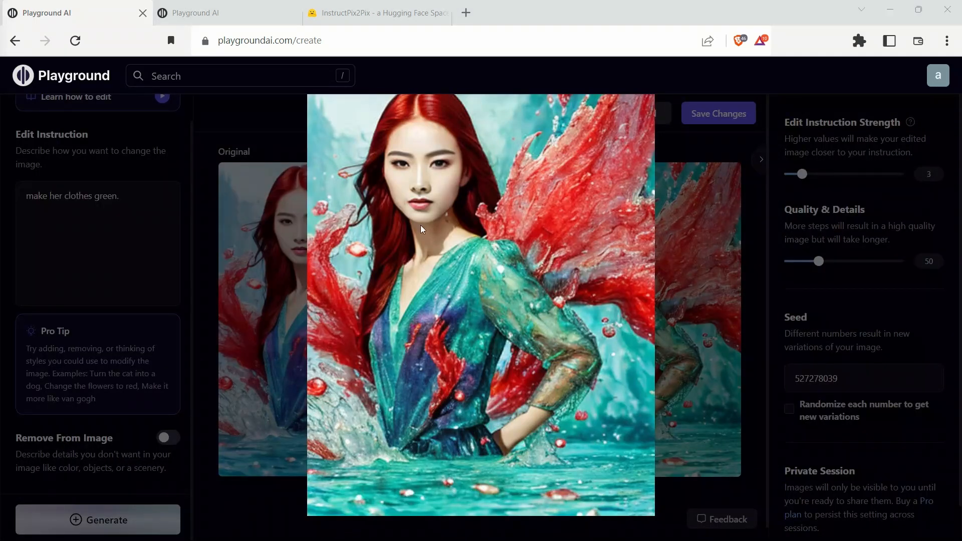
mouse_move(431, 213)
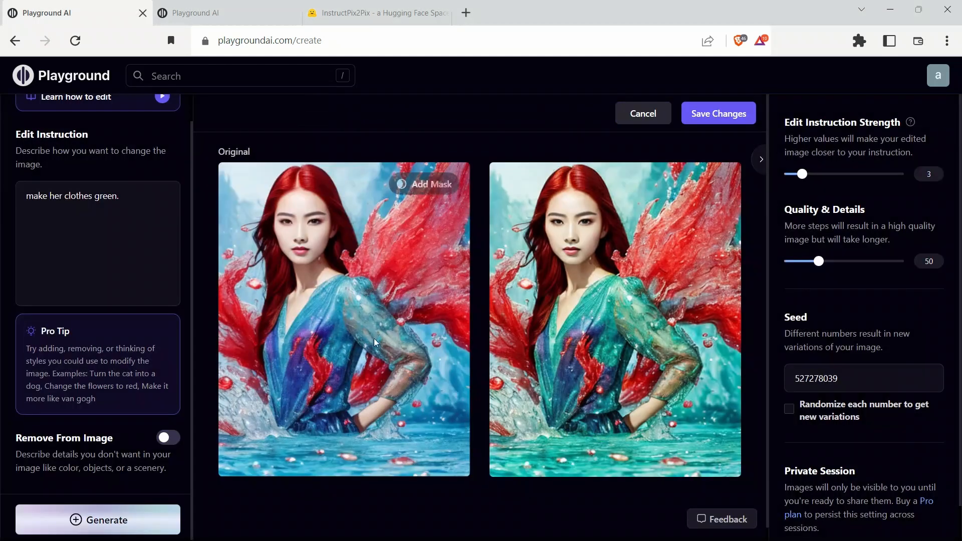
Step: Add a necklace to the green-clothed woman at strength 9.5 and view the result full size
left_click(431, 184)
type("add a necklace")
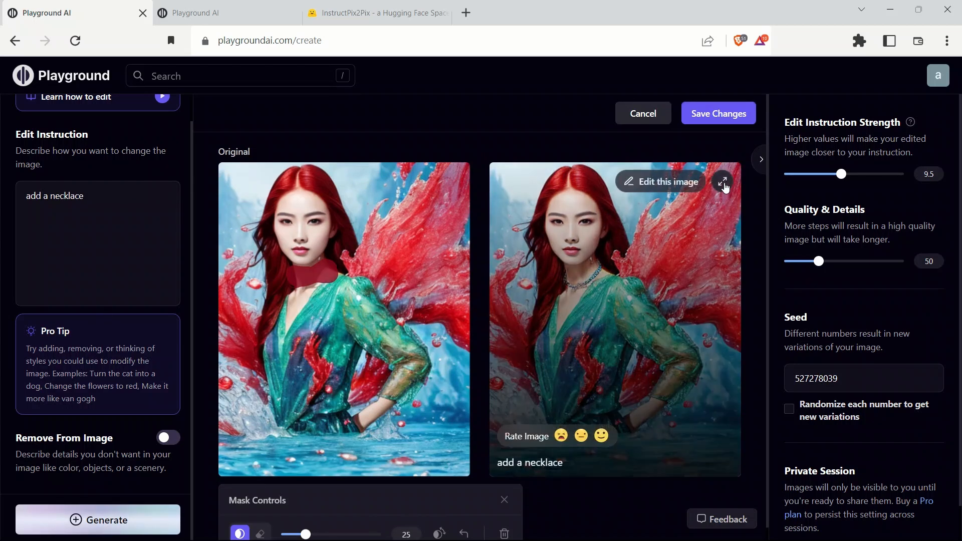
left_click(723, 182)
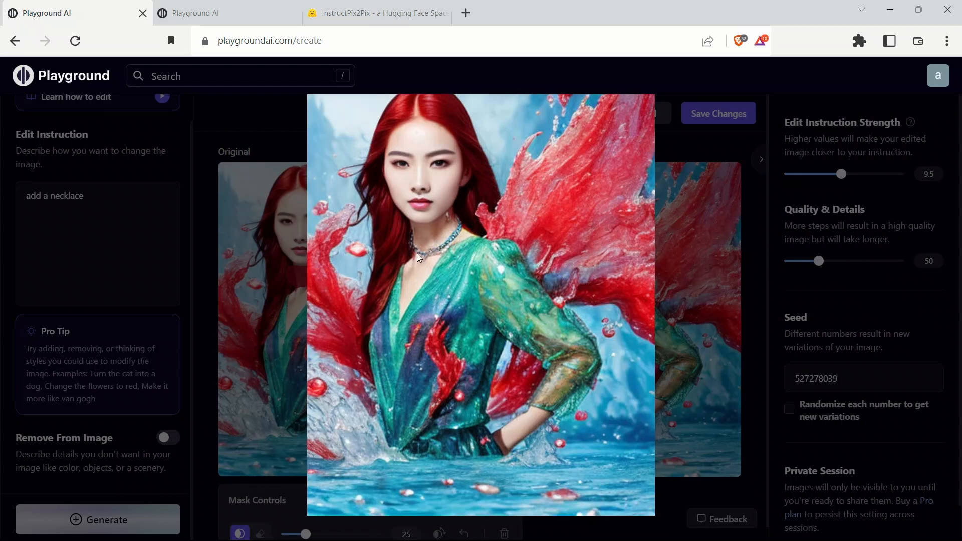
mouse_move(430, 236)
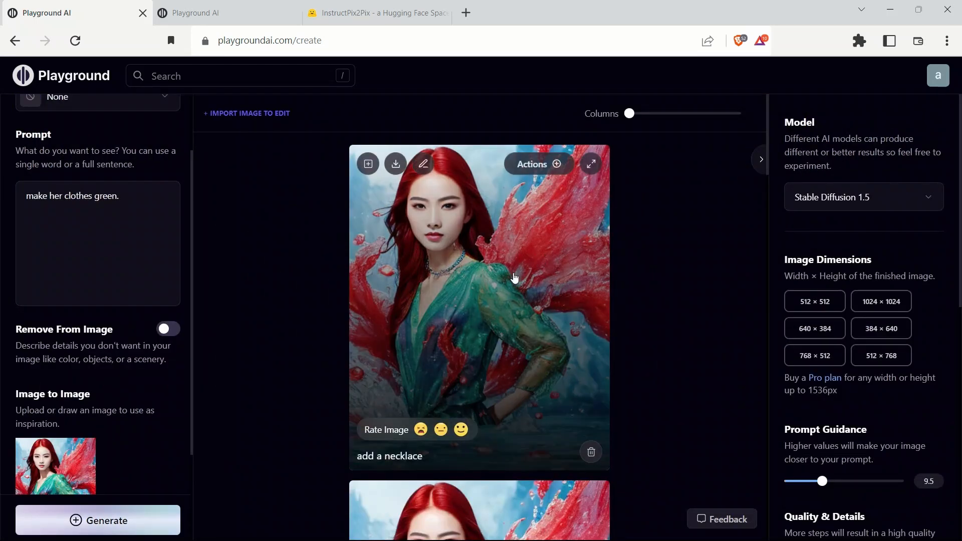
Step: Run a 'make the clothes green' edit on the necklace result of the red-haired woman
left_click(422, 163)
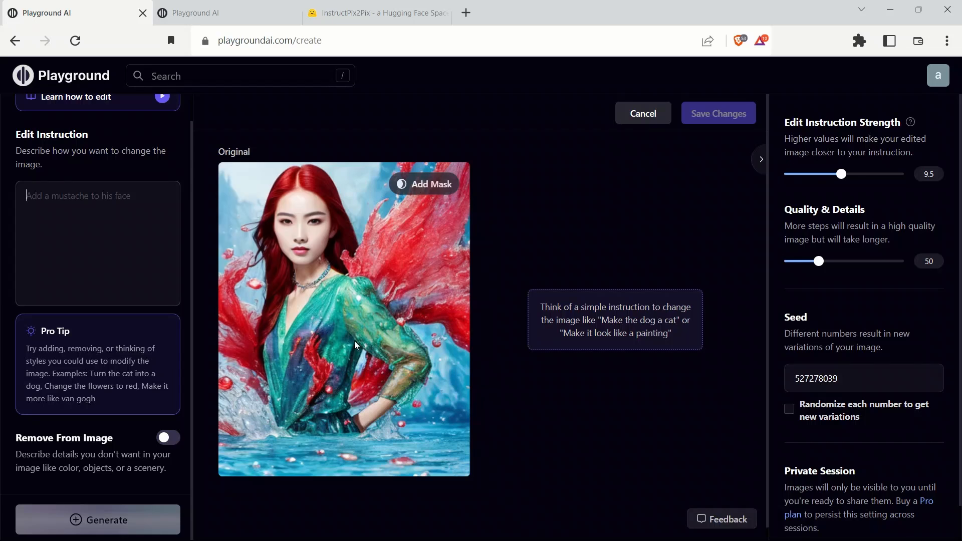
mouse_move(852, 134)
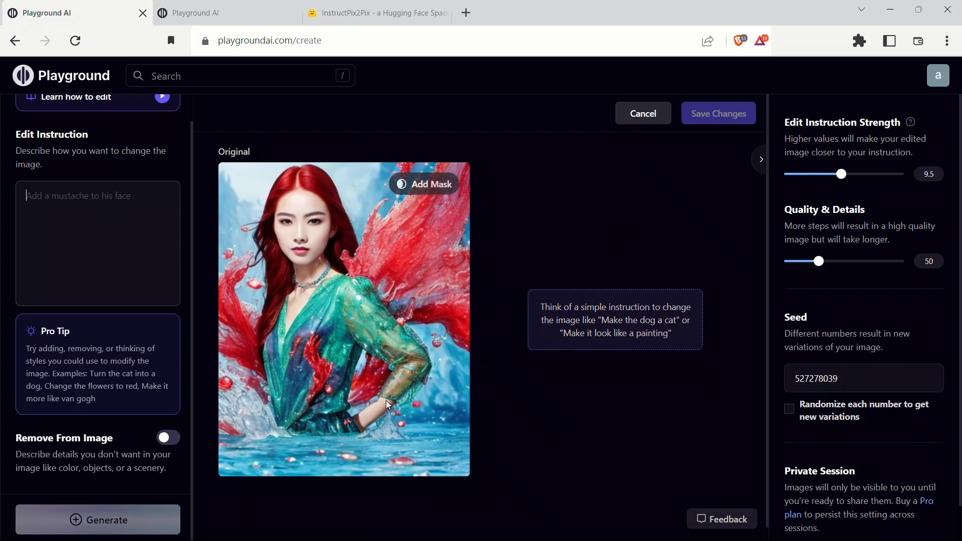
left_click(431, 184)
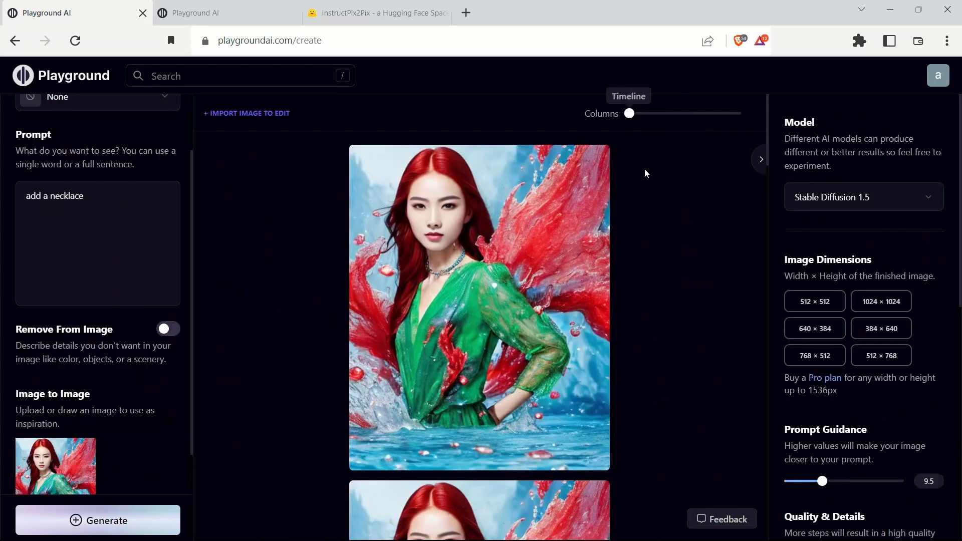
mouse_move(420, 246)
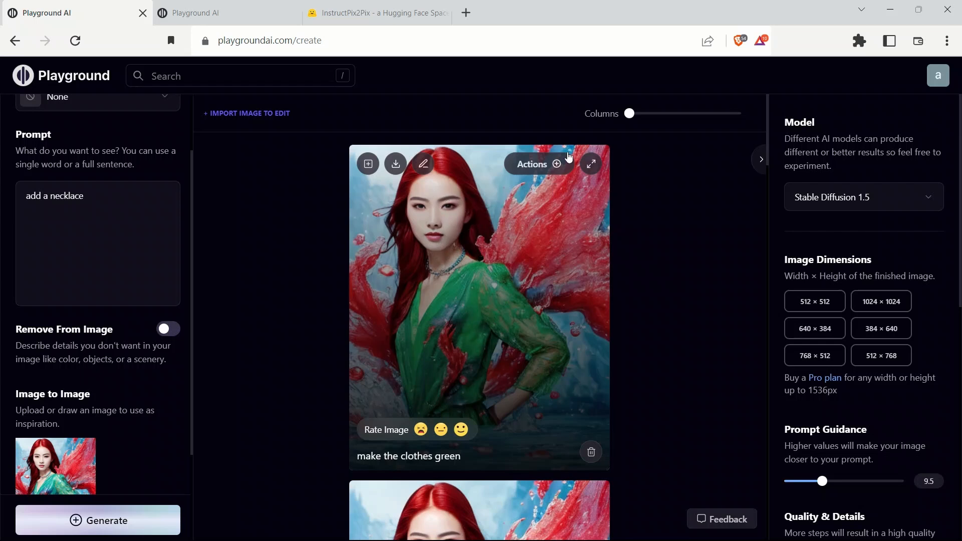
Step: Restore the face of the green-clothed woman and download it as a PNG to the project folder
left_click(537, 164)
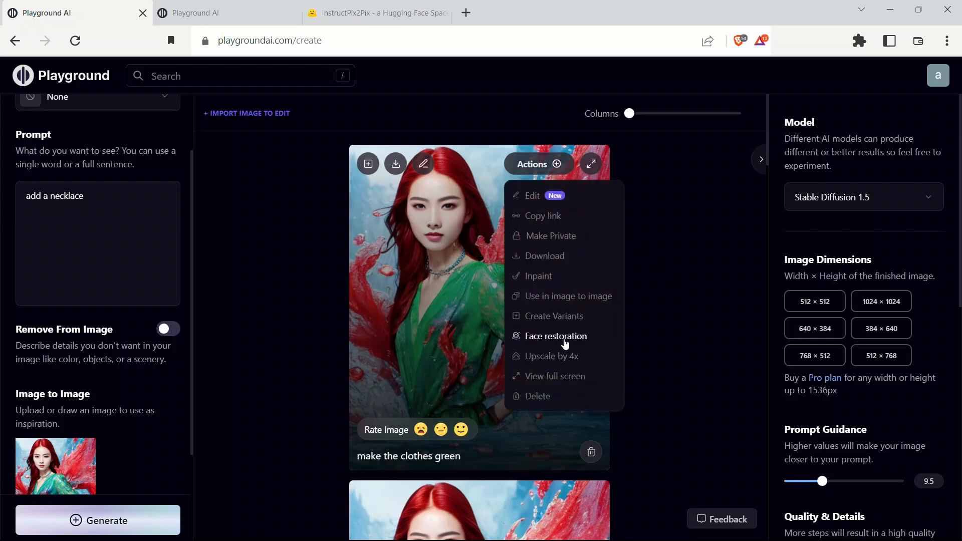
mouse_move(558, 344)
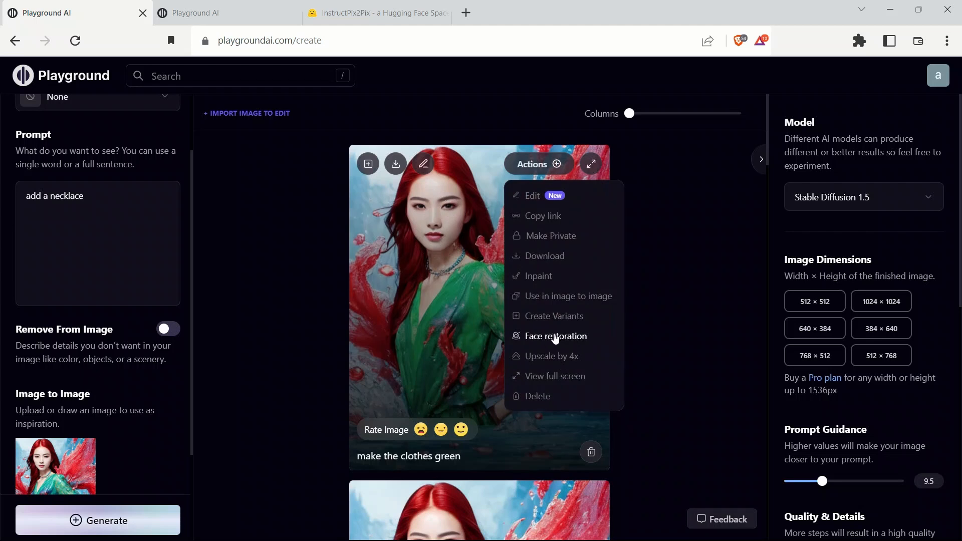
left_click(556, 336)
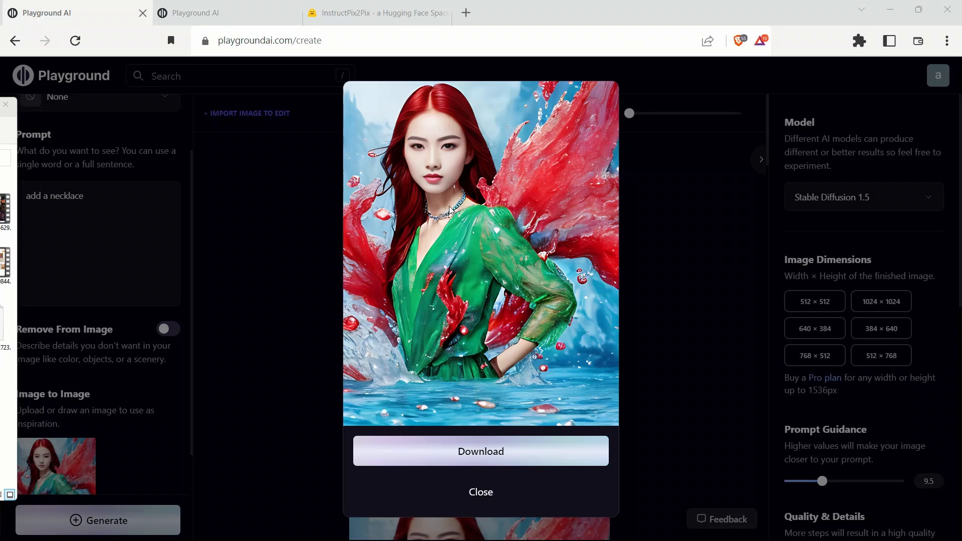
mouse_move(485, 402)
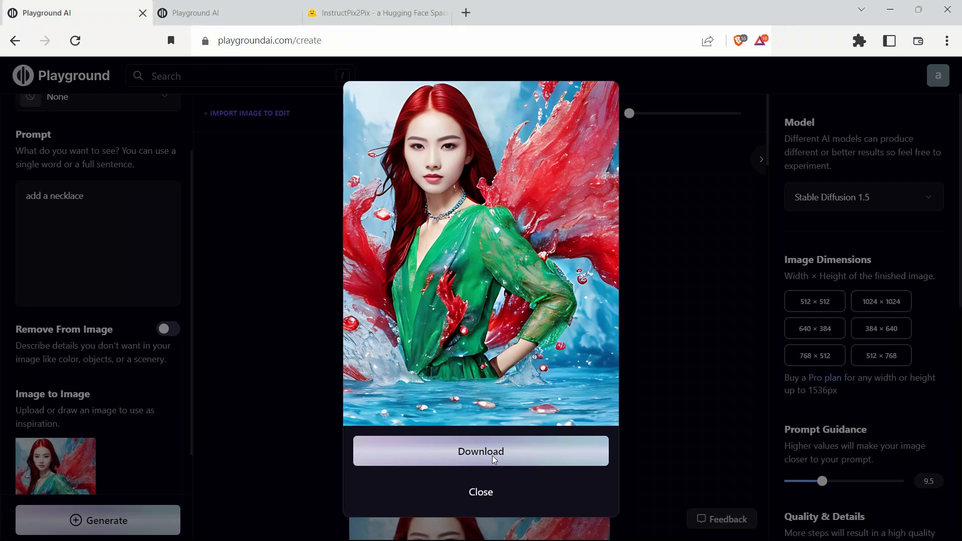
left_click(480, 452)
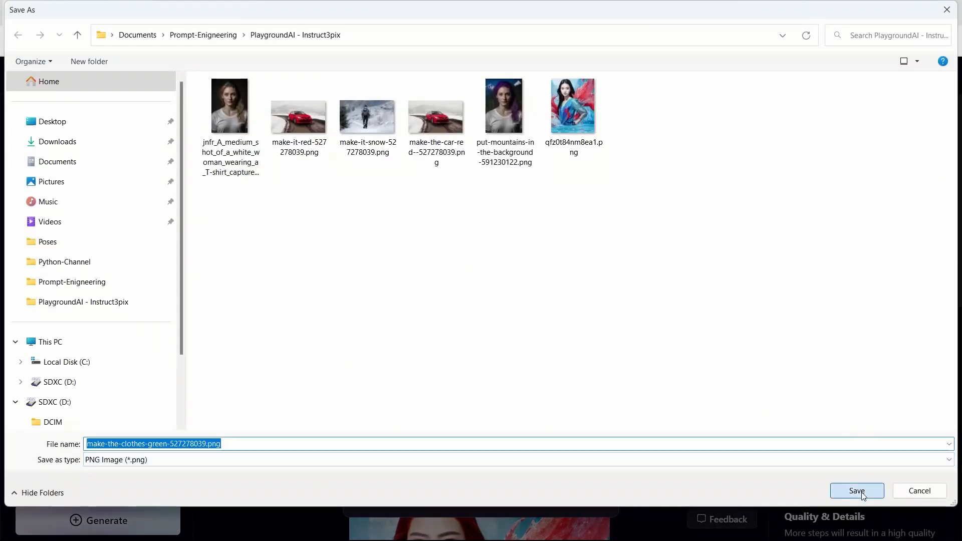
left_click(857, 491)
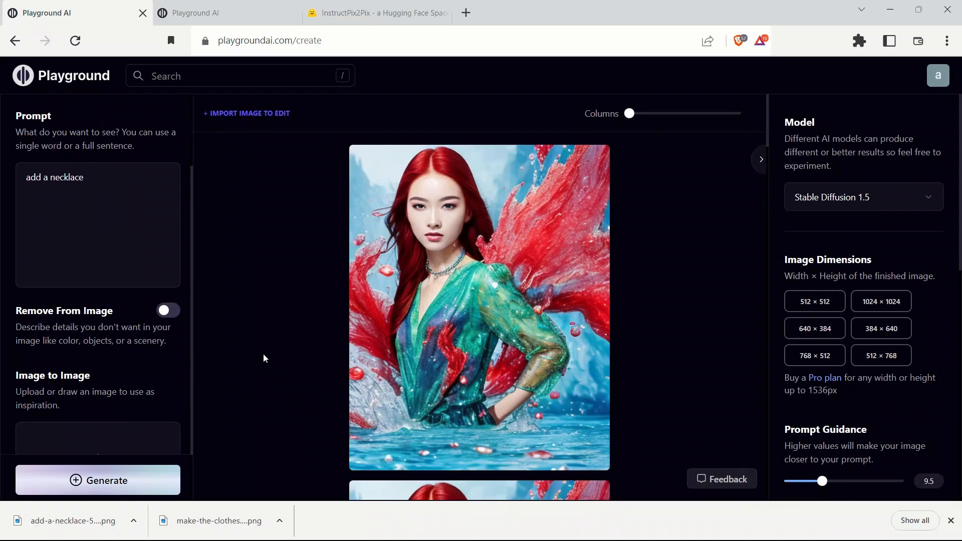
Step: Load the necklace image as the image-to-image source at strength 95 and generate a new portrait
scroll("down", 3)
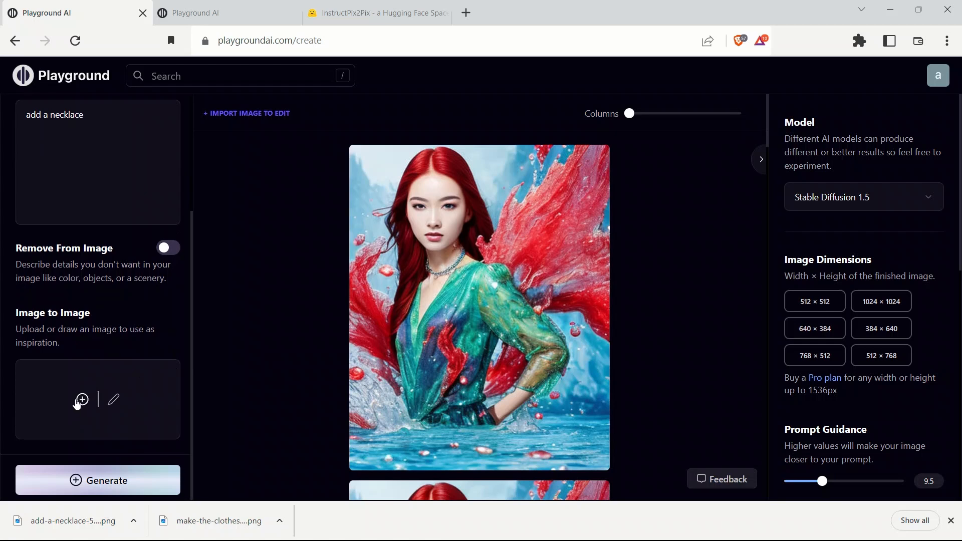
mouse_move(89, 406)
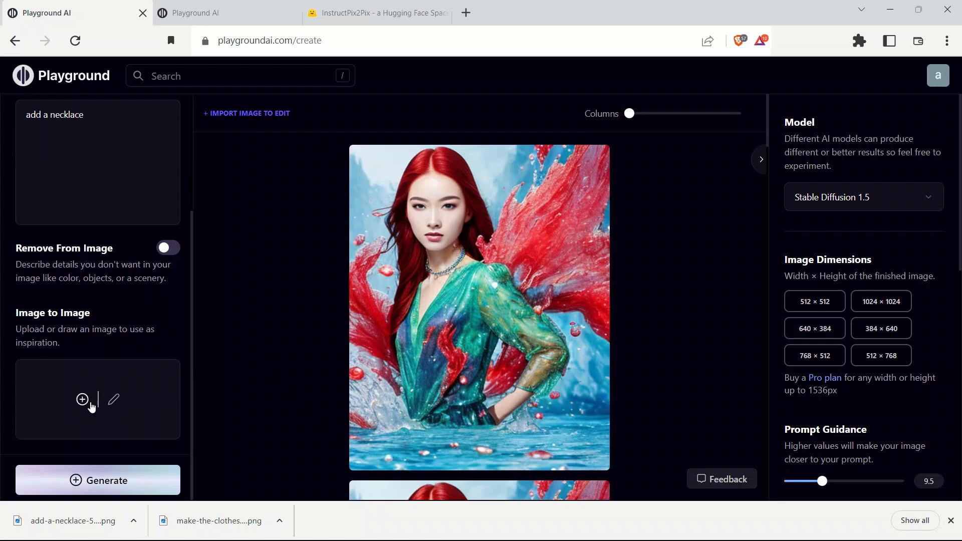
left_click(81, 400)
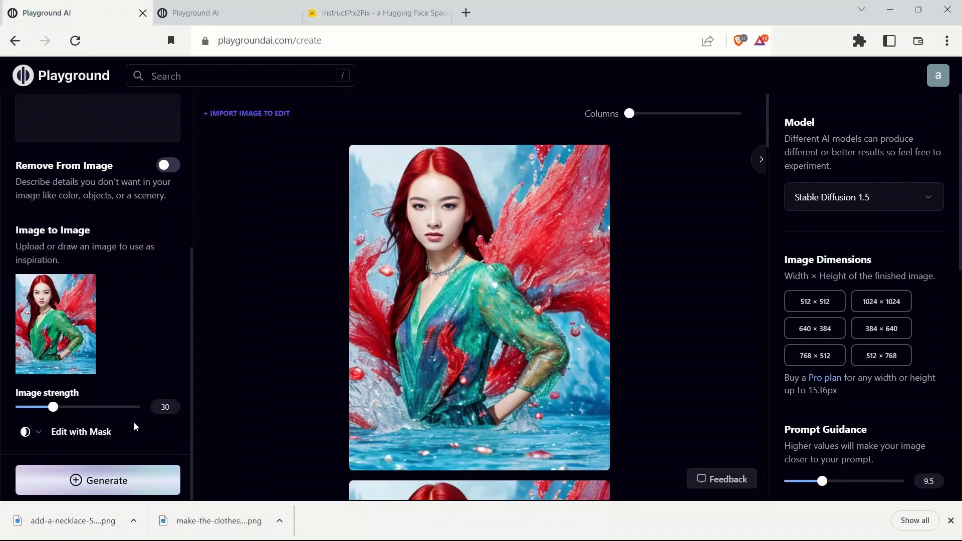
left_click_drag(53, 407, 112, 407)
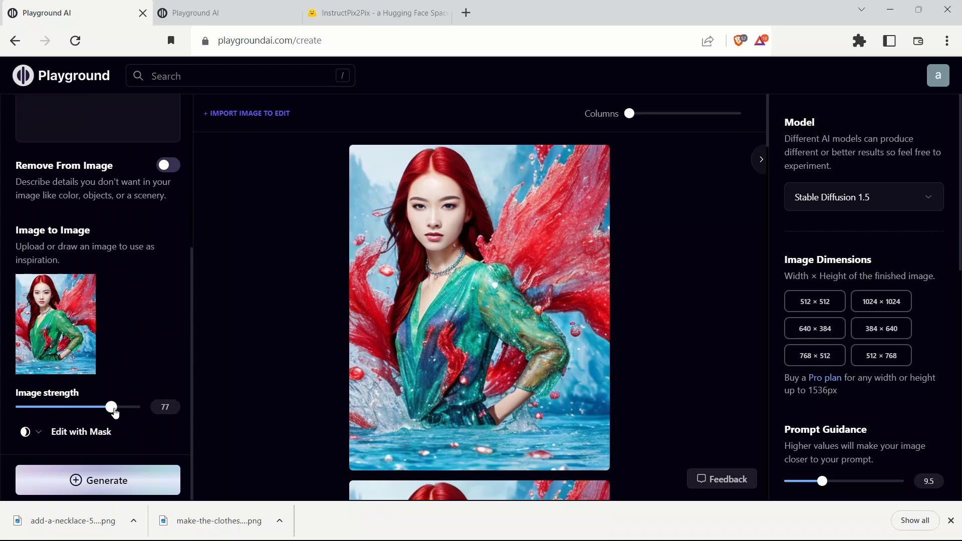
left_click_drag(111, 407, 130, 407)
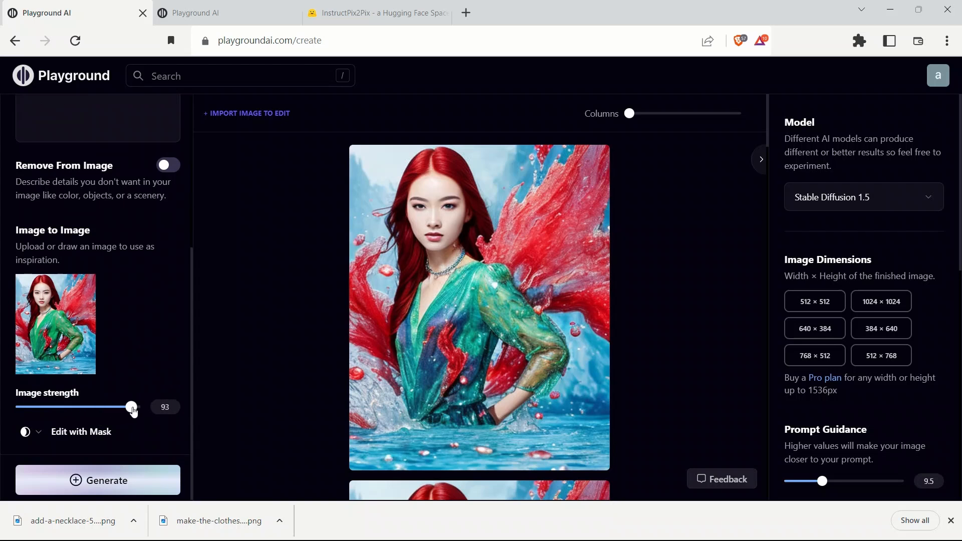
left_click_drag(131, 407, 133, 407)
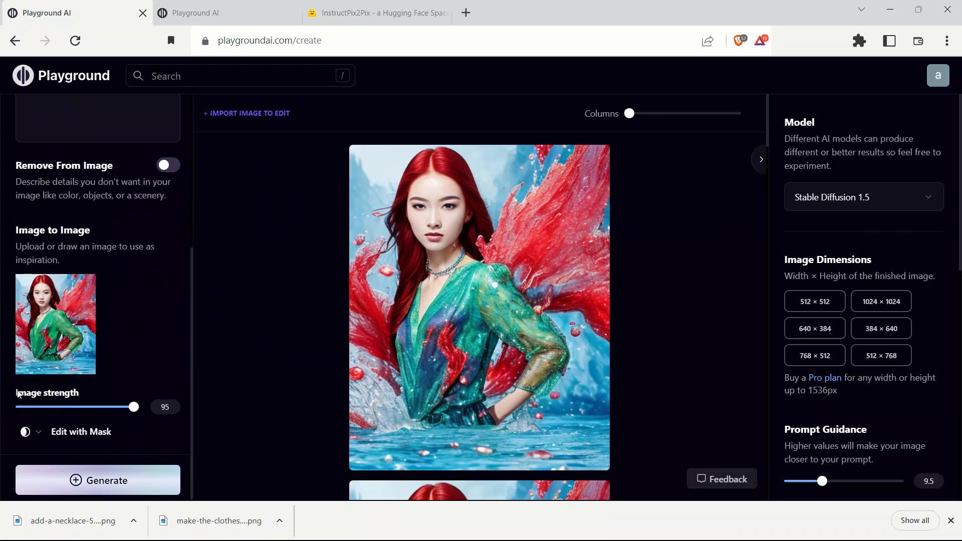
mouse_move(55, 316)
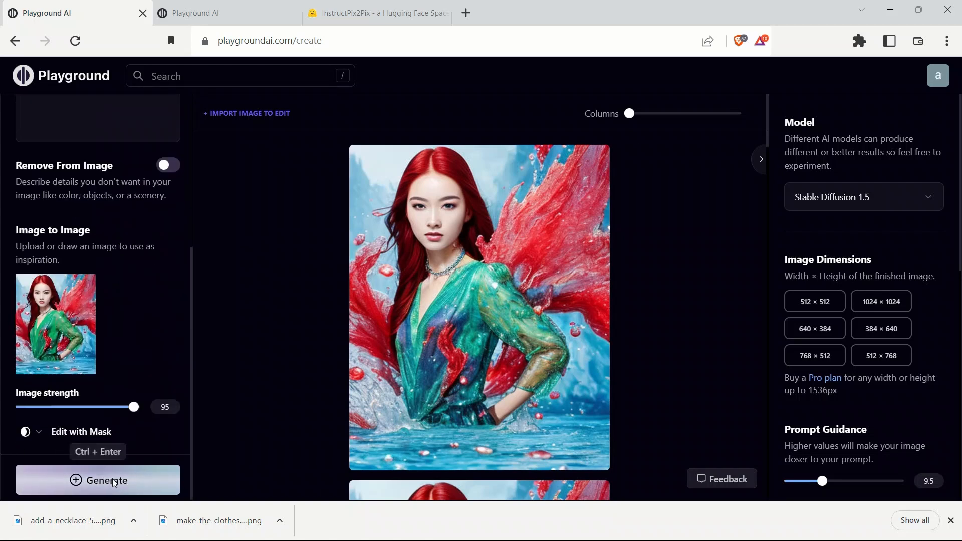
left_click(98, 480)
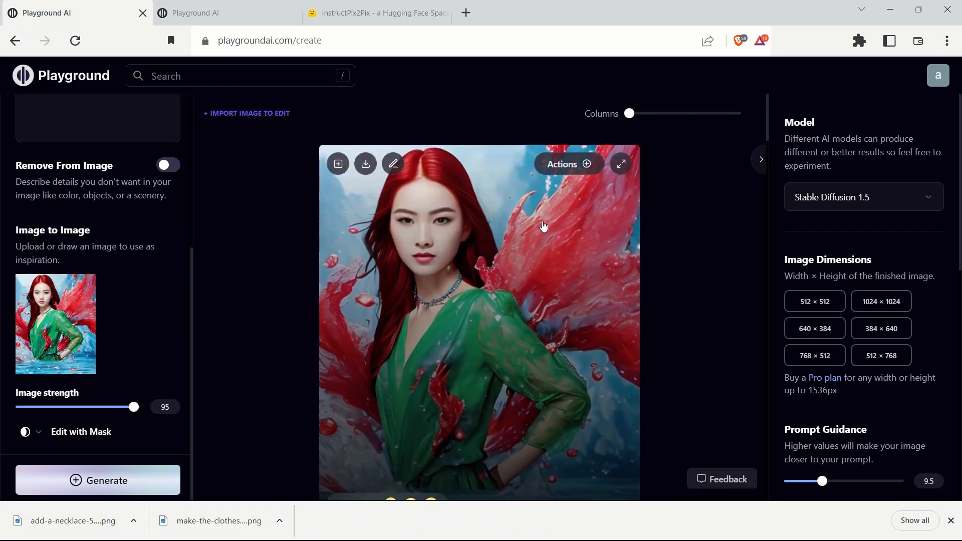
Step: View the generated necklace portrait full screen and download it as a PNG to the project folder
left_click(561, 163)
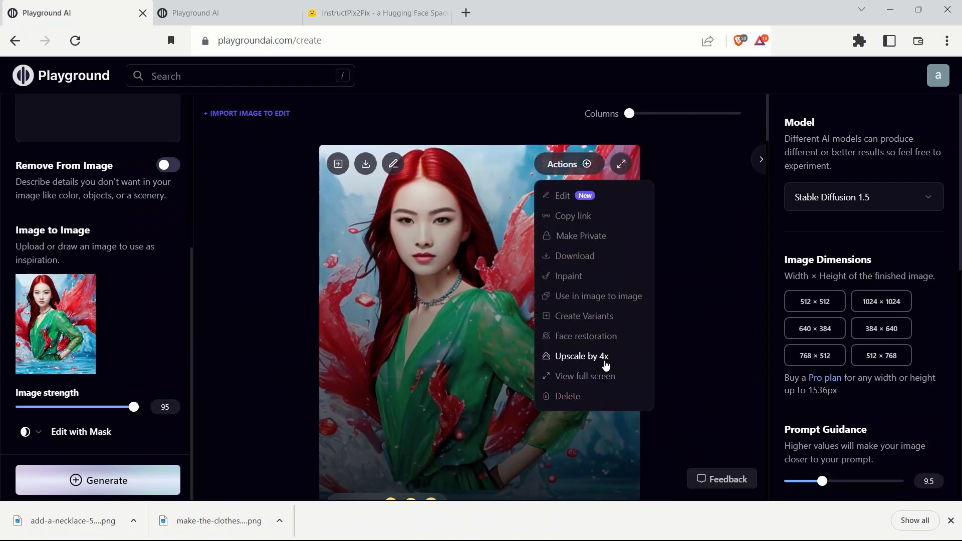
left_click(582, 356)
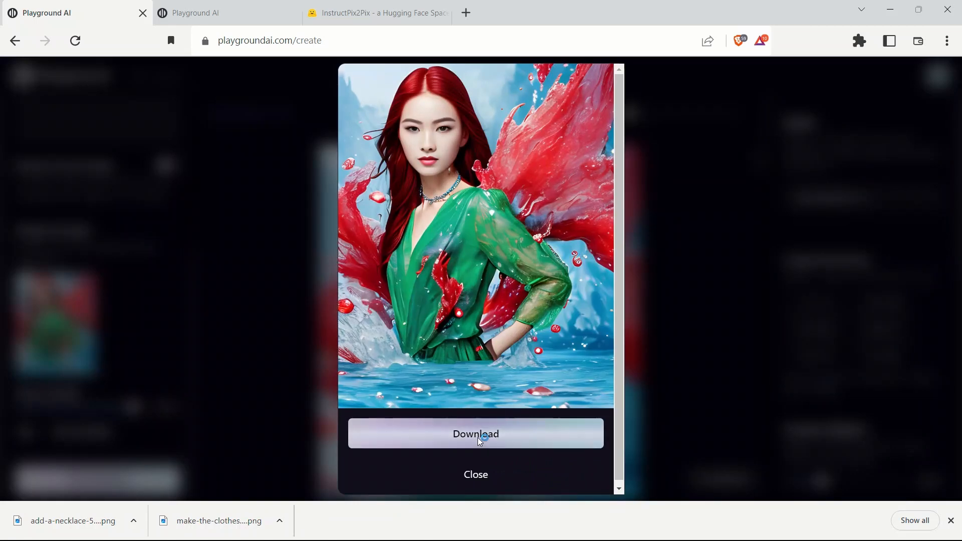
left_click(475, 434)
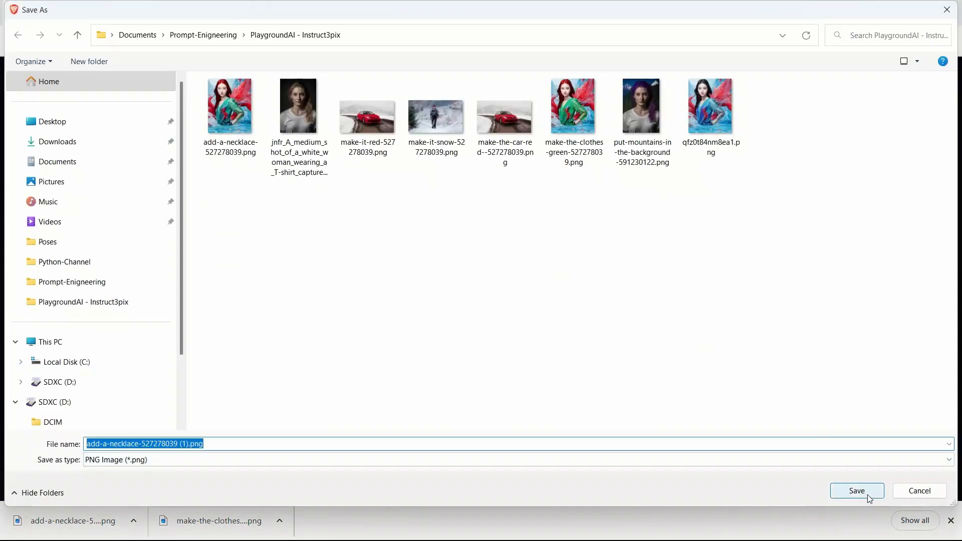
left_click(857, 490)
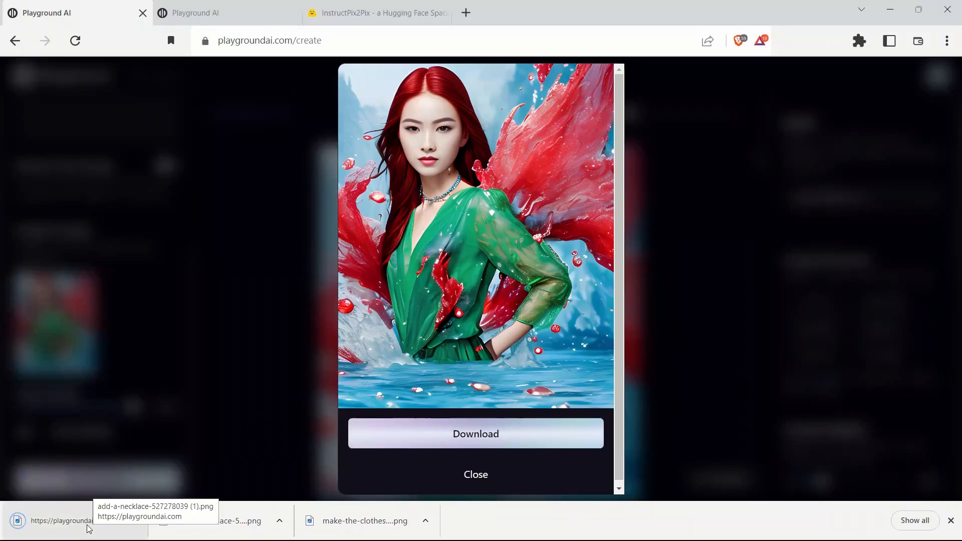
left_click(475, 474)
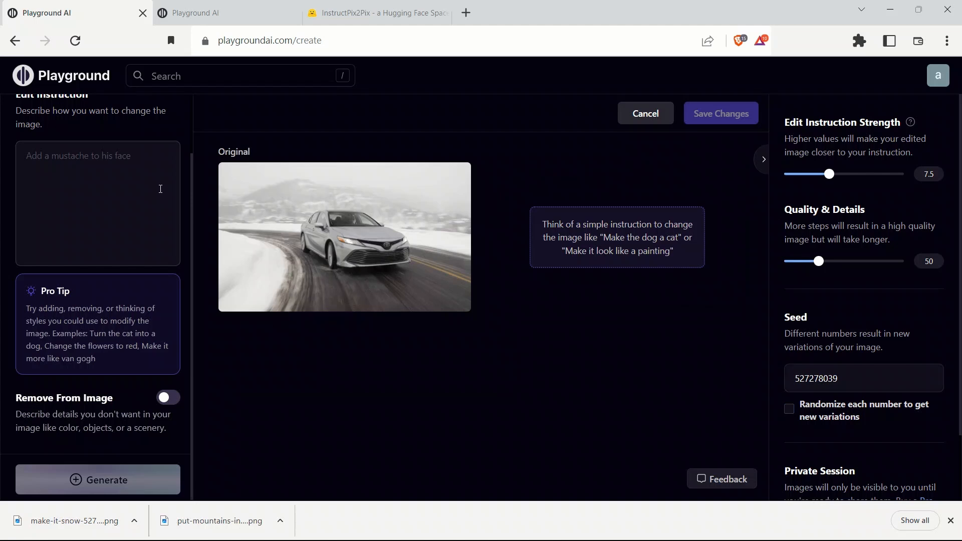
Step: Apply a 'make the road muddy' edit to the snowy car photo, then begin masking the original
type("make the o")
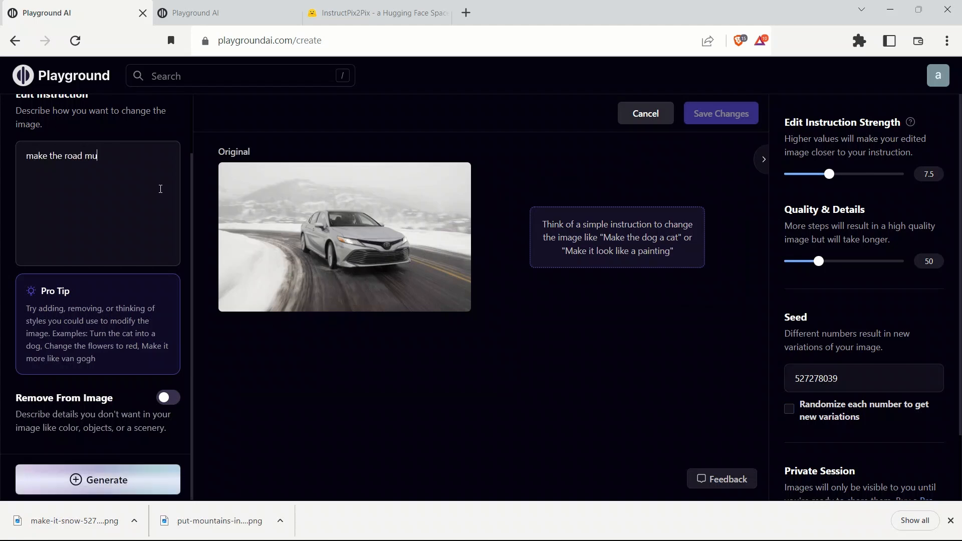
type("ddy")
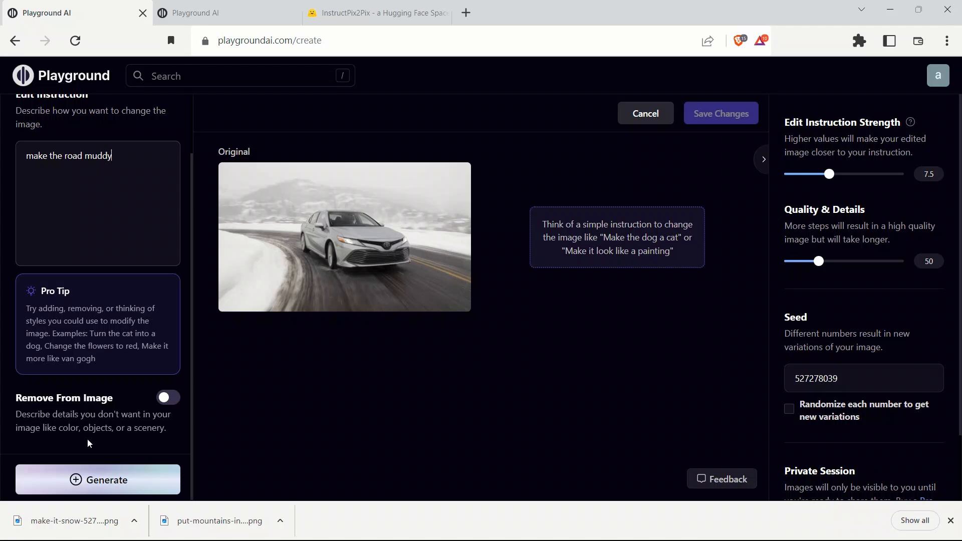
left_click(97, 481)
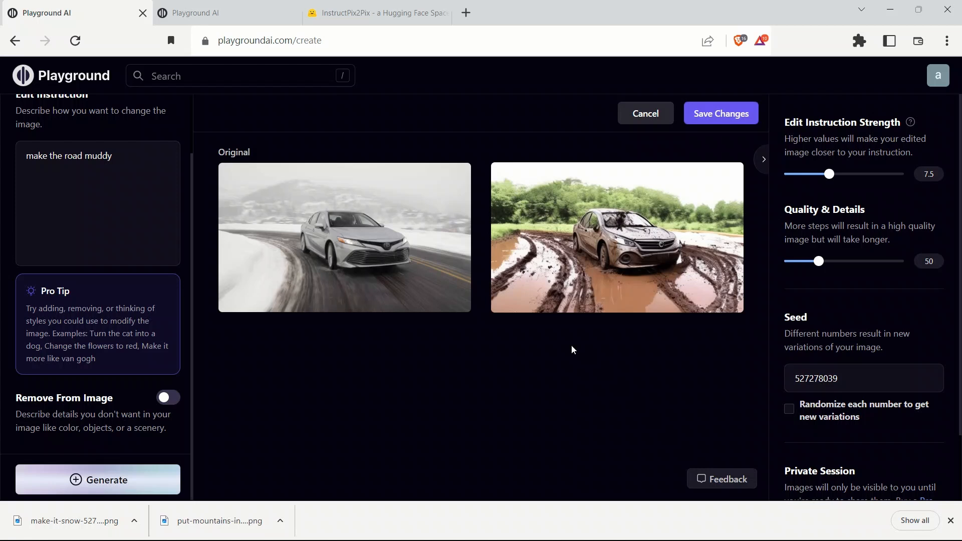
mouse_move(625, 256)
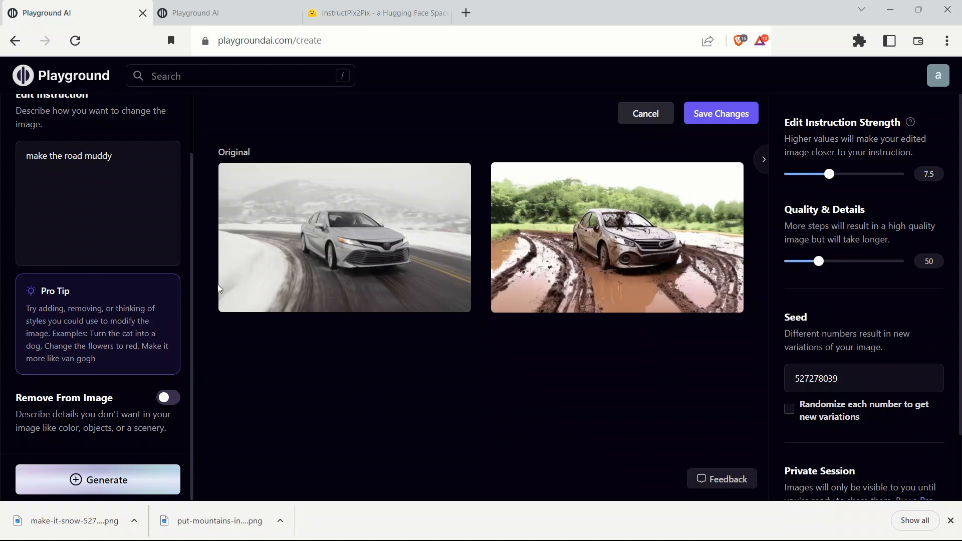
left_click(344, 236)
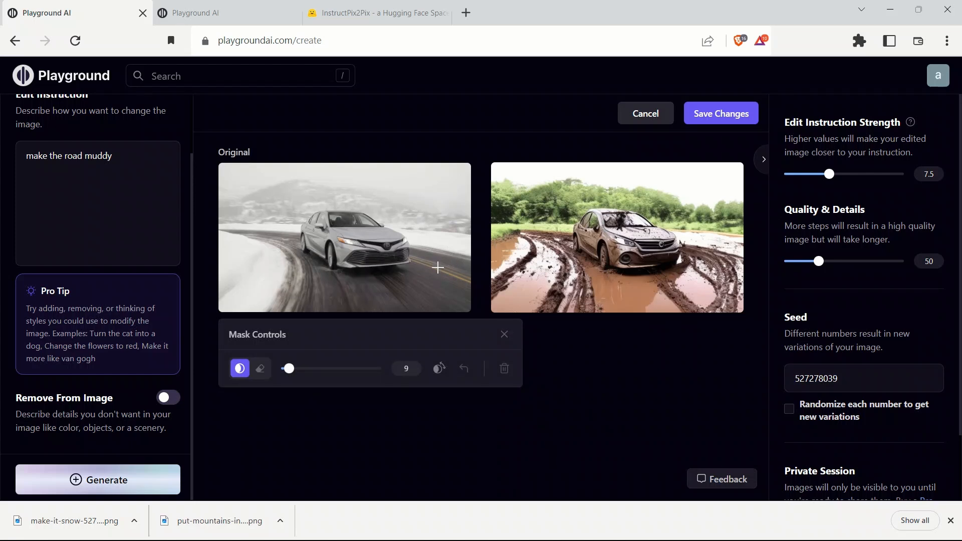
Step: Mask the curving road and regenerate so only the road turns muddy
left_click_drag(288, 368, 305, 368)
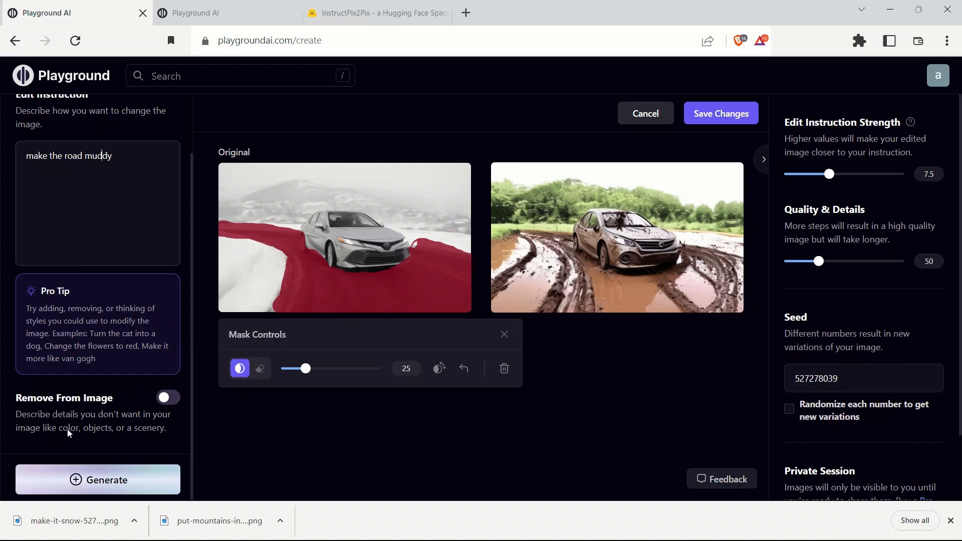
left_click(97, 480)
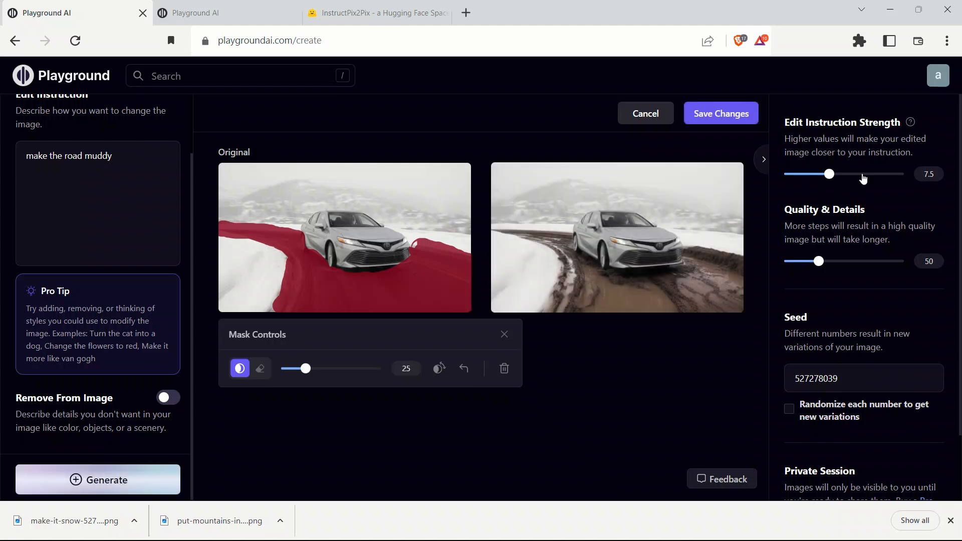
mouse_move(632, 280)
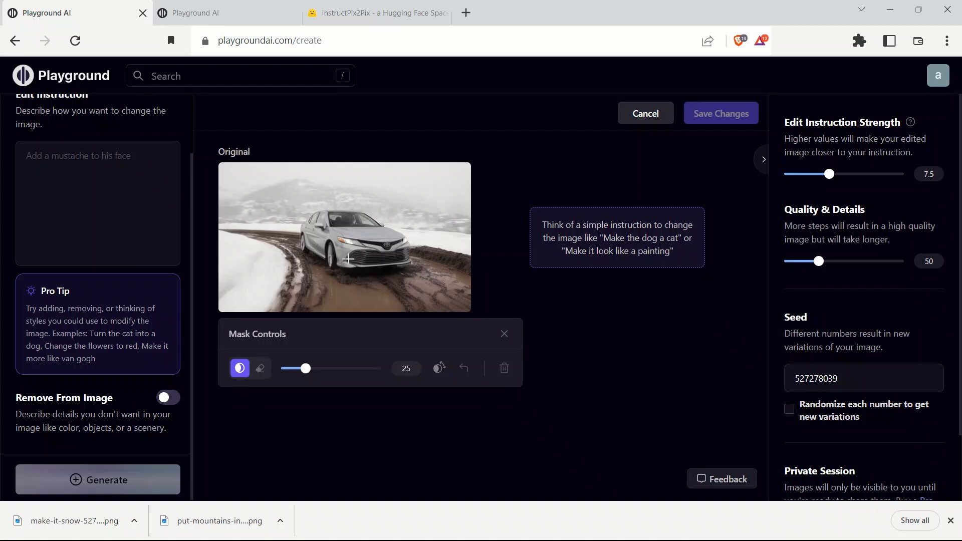
Step: Apply a masked 'make the car red' edit and upscale the red car image by 4x
type("make the car red")
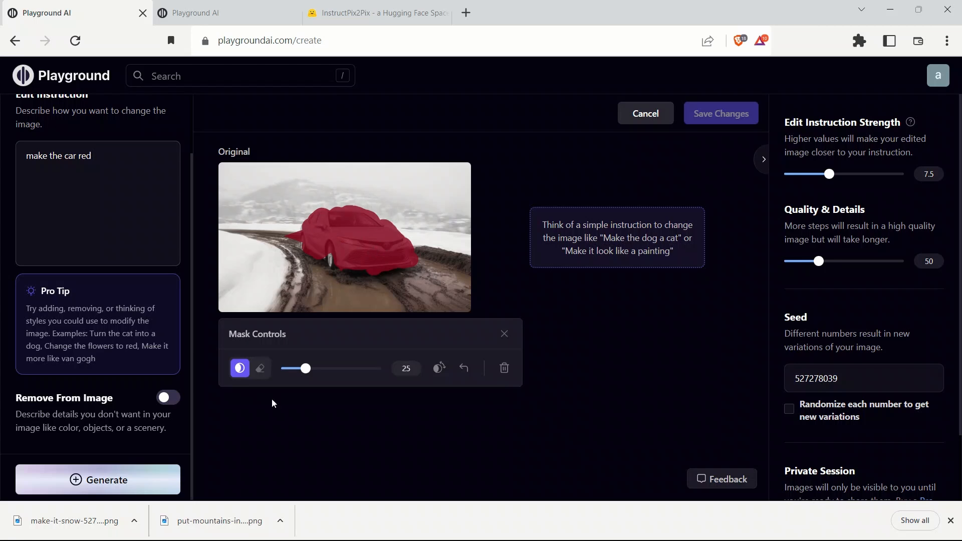
left_click(97, 480)
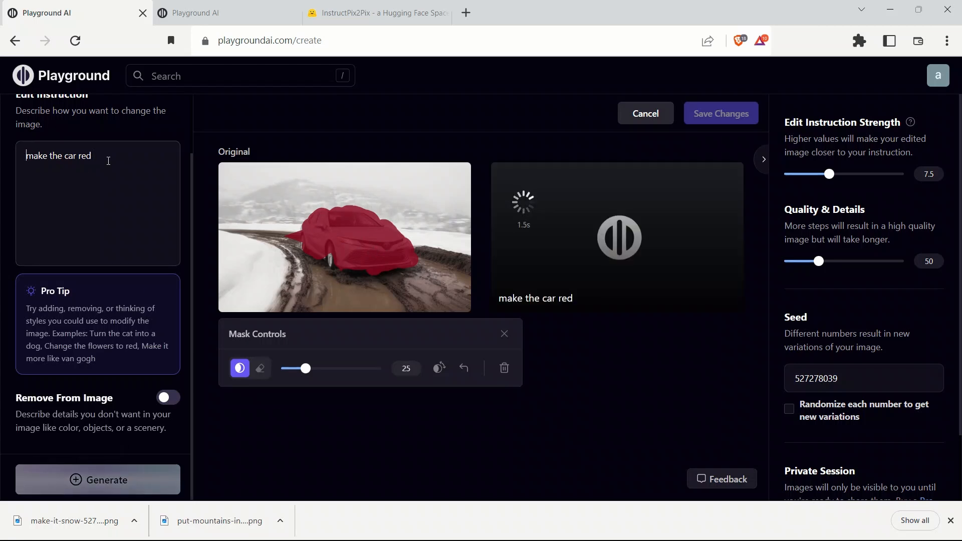
double_click(58, 155)
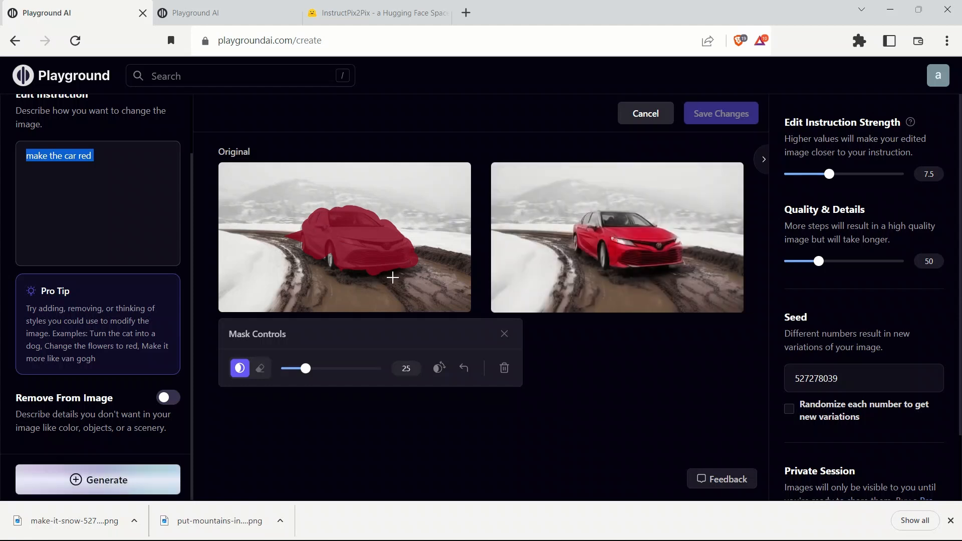
mouse_move(697, 283)
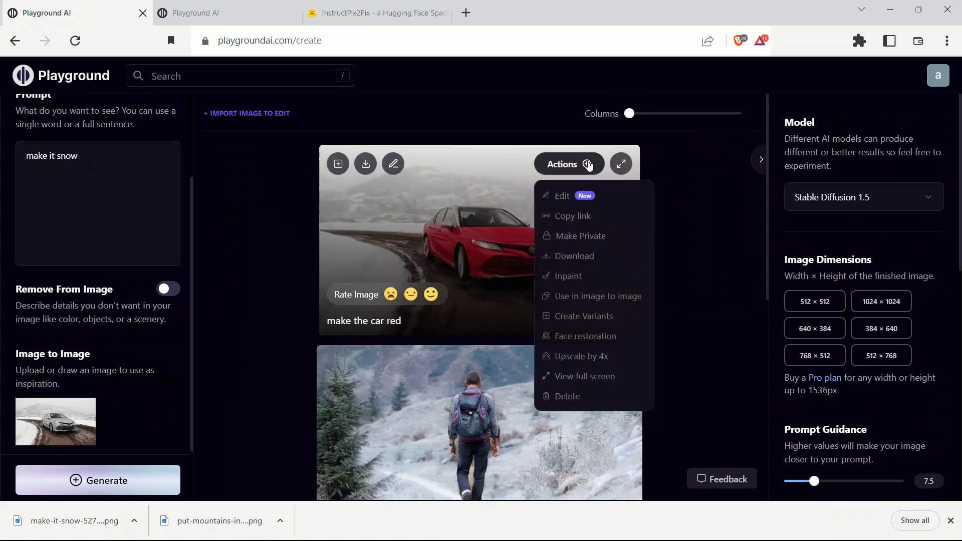
left_click(582, 356)
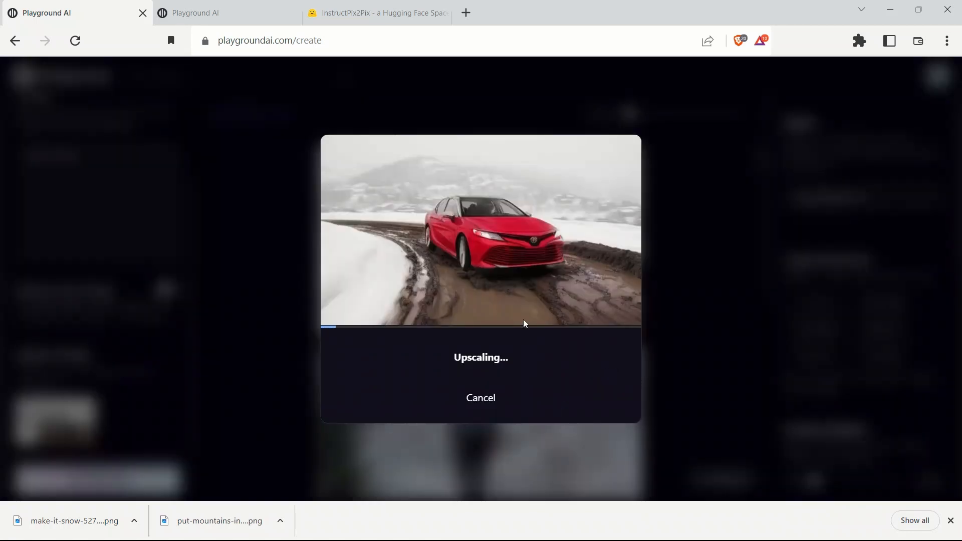
mouse_move(600, 314)
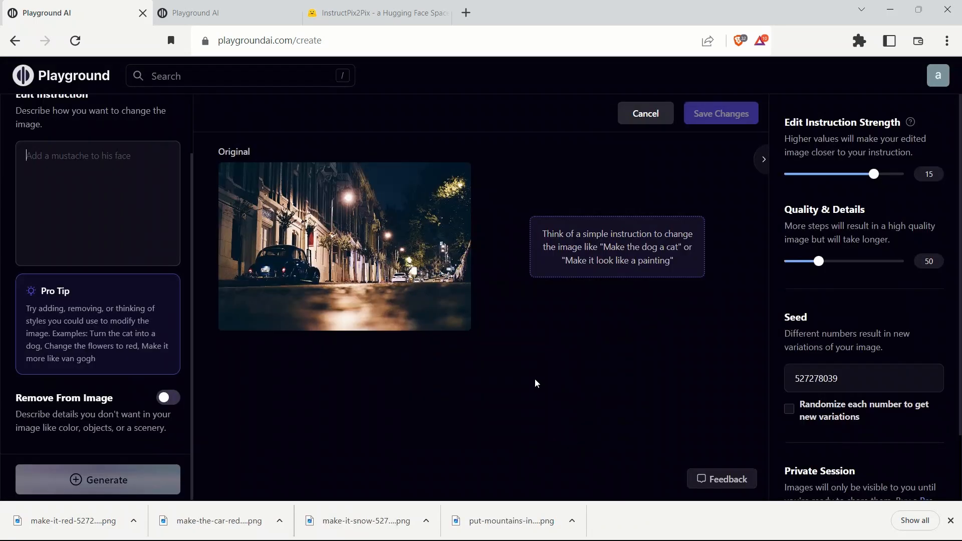
Step: Mask the sky of the night street photo and generate 'add fireworks to the sky' at strength 8.25
left_click_drag(875, 173, 848, 173)
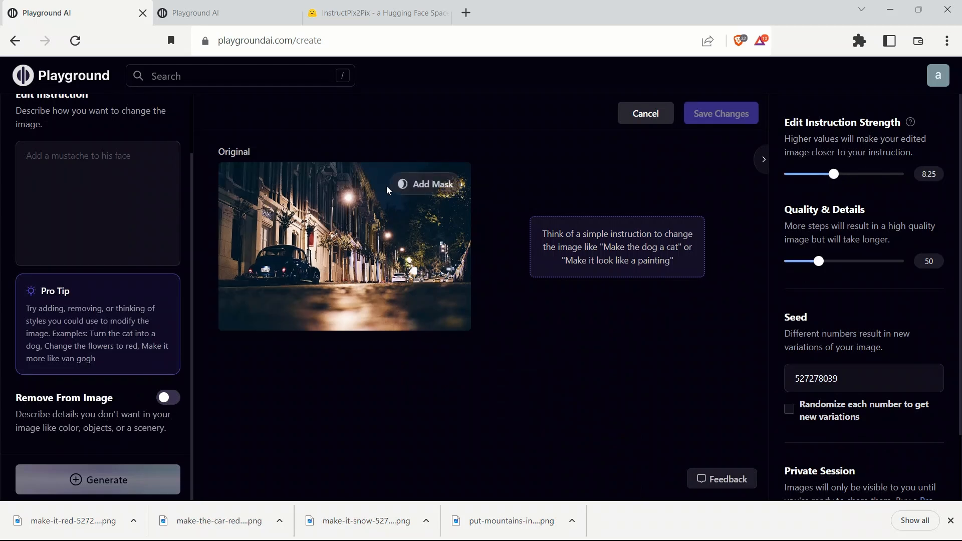
left_click(430, 184)
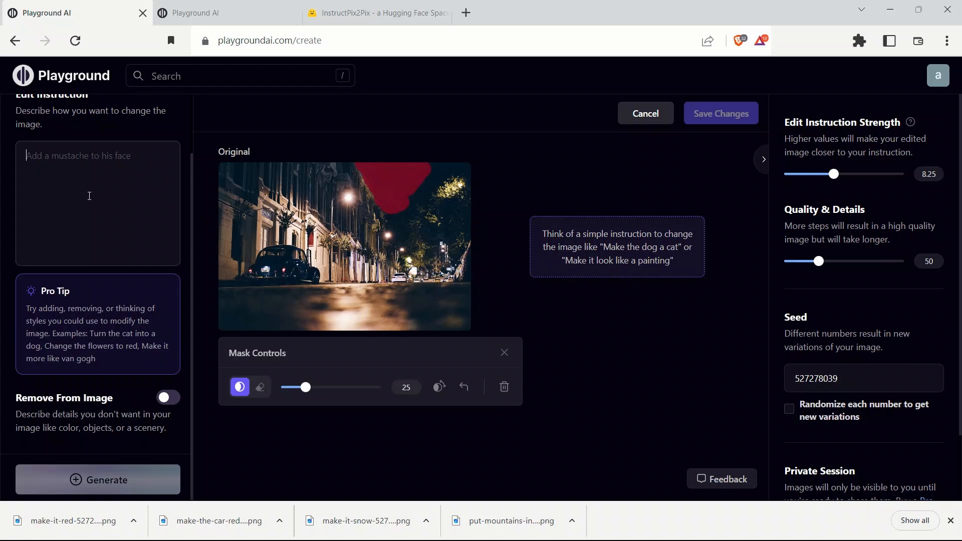
type("add firew")
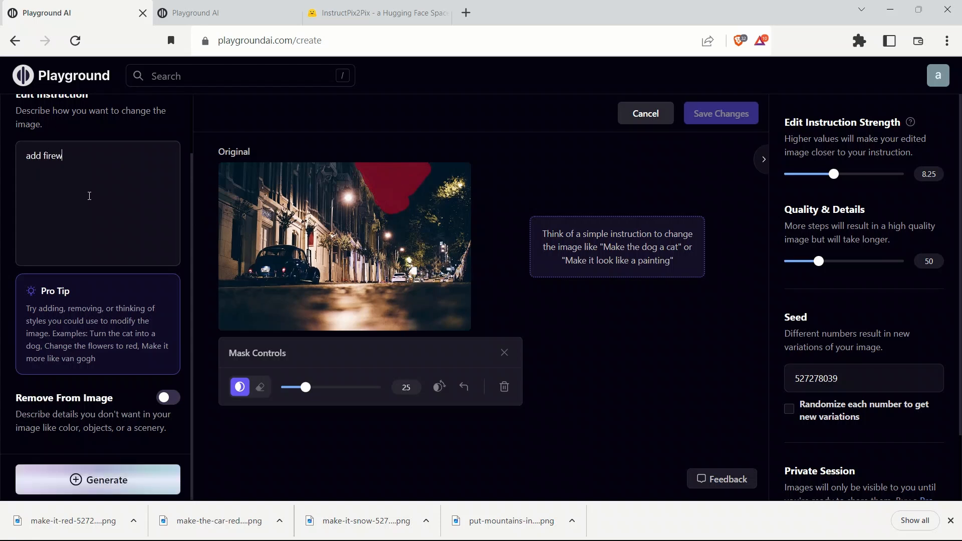
type("orks to the")
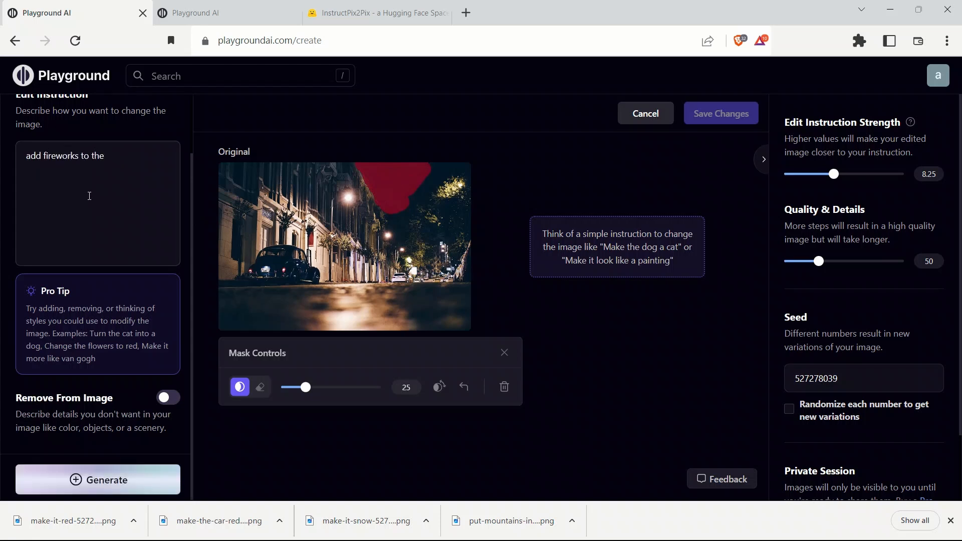
type("sky")
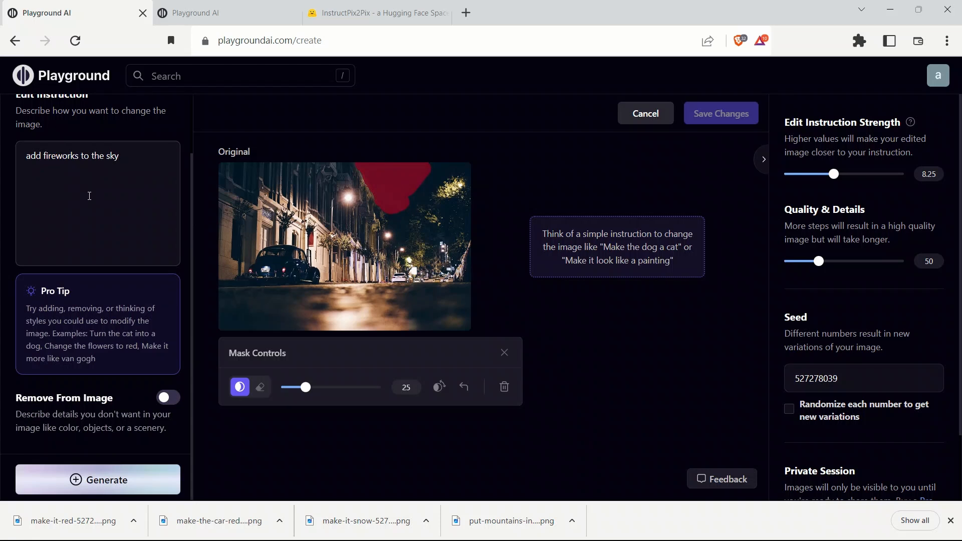
left_click(98, 480)
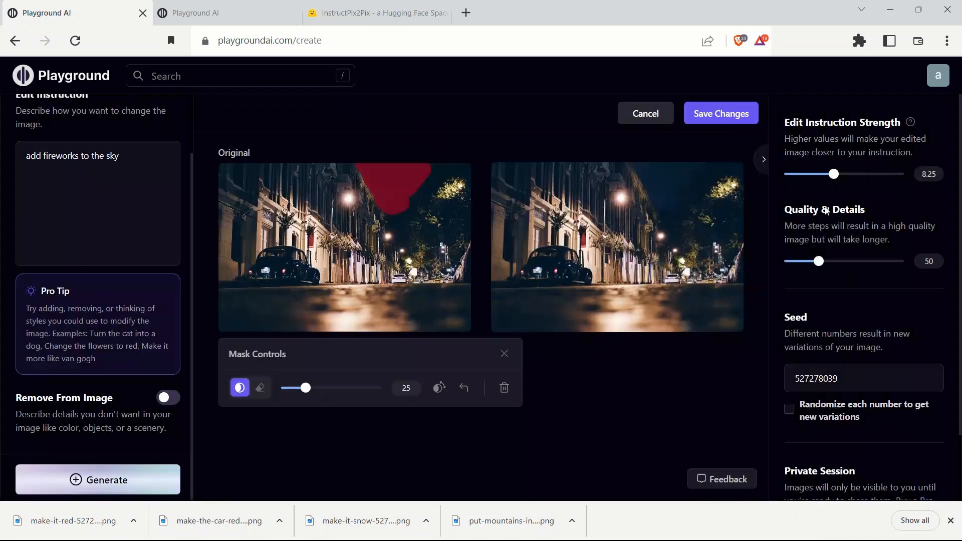
Step: Regenerate the fireworks edit with Edit Instruction Strength raised to 16
left_click_drag(835, 174, 880, 173)
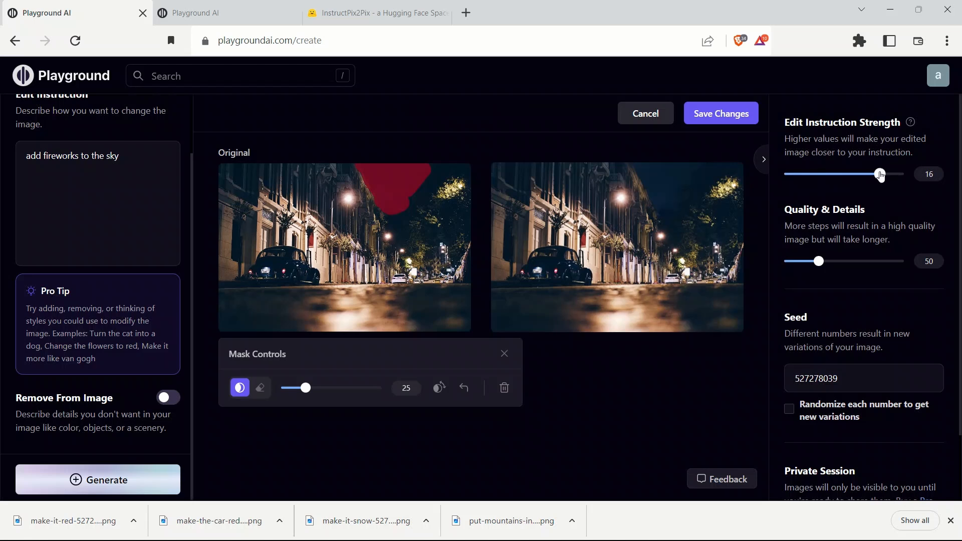
mouse_move(117, 480)
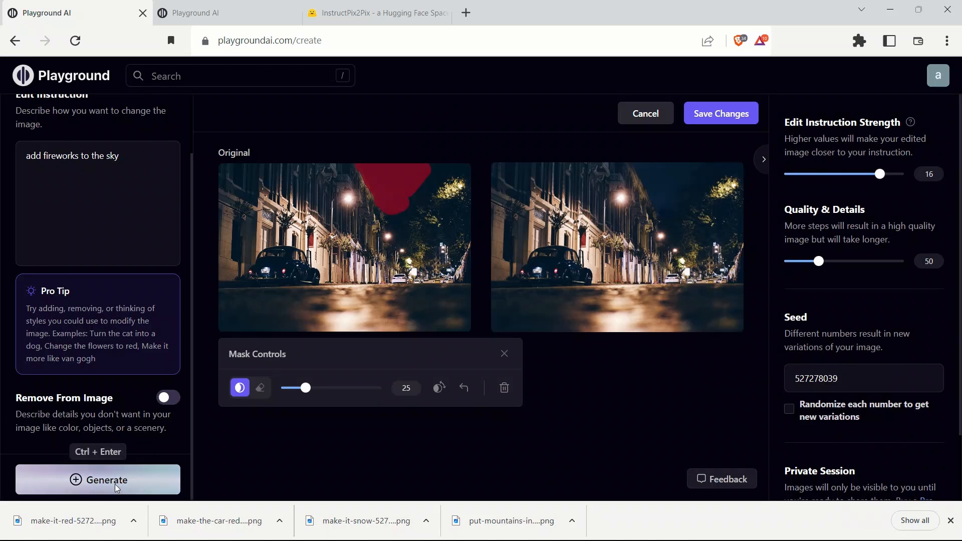
left_click(97, 481)
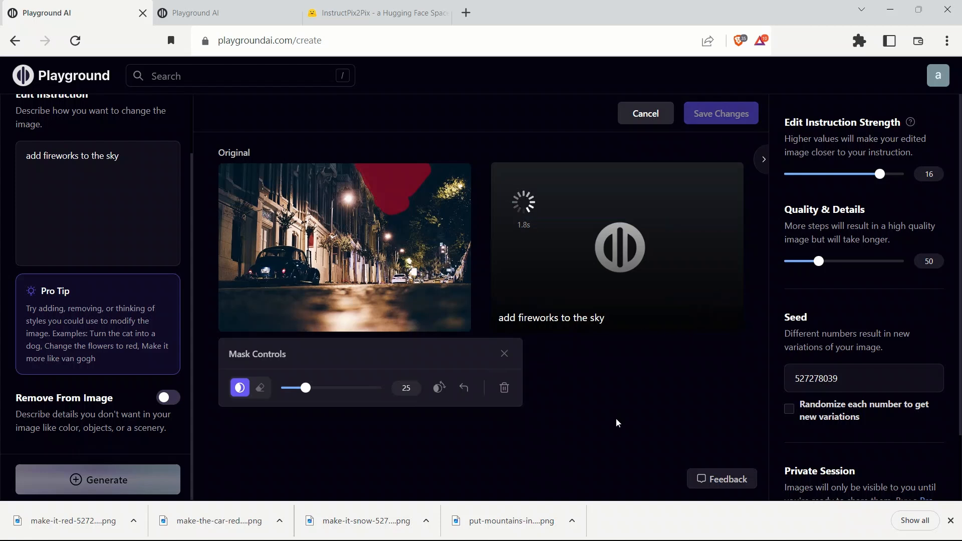
mouse_move(808, 297)
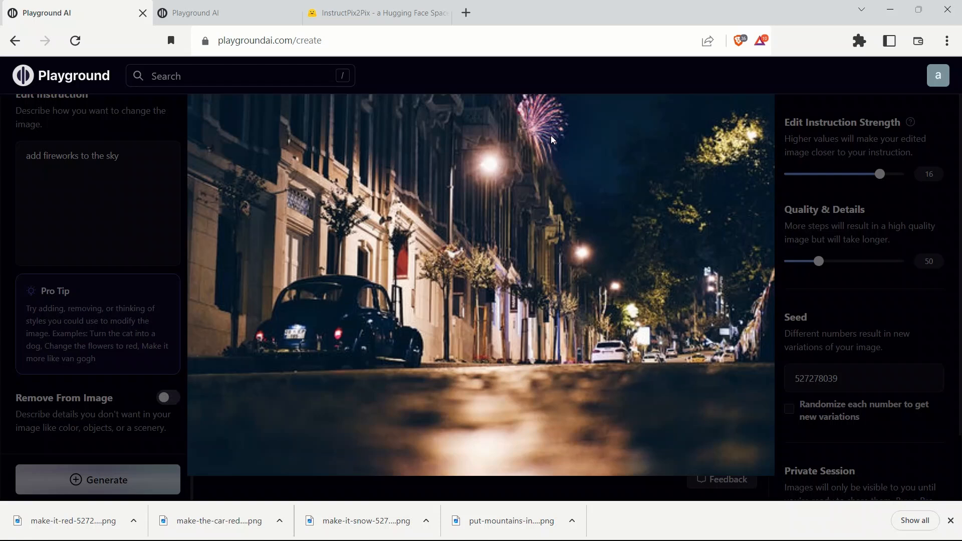
mouse_move(581, 171)
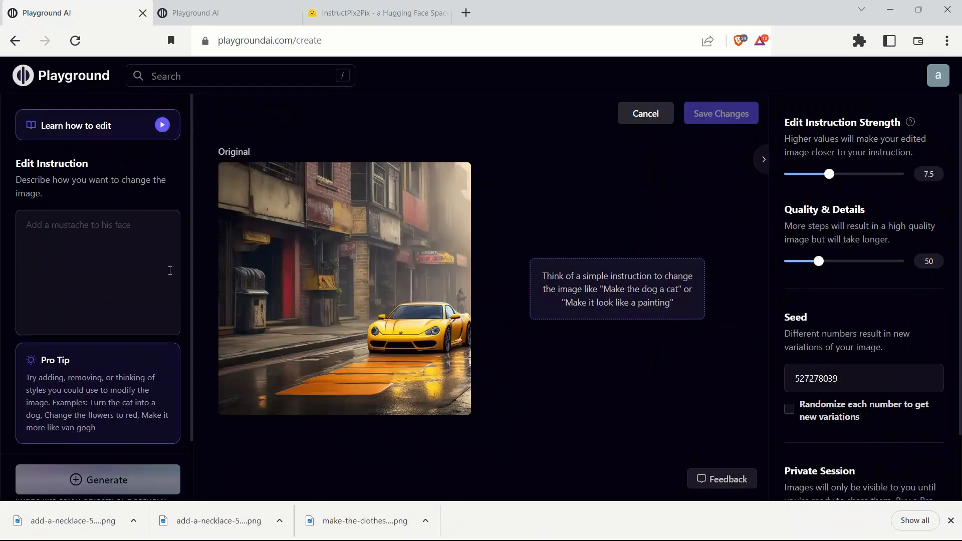
Step: Generate 'add fire to the road' on the yellow sports car, then tone the strength down to around 2-4.5
type("add fire to the road.")
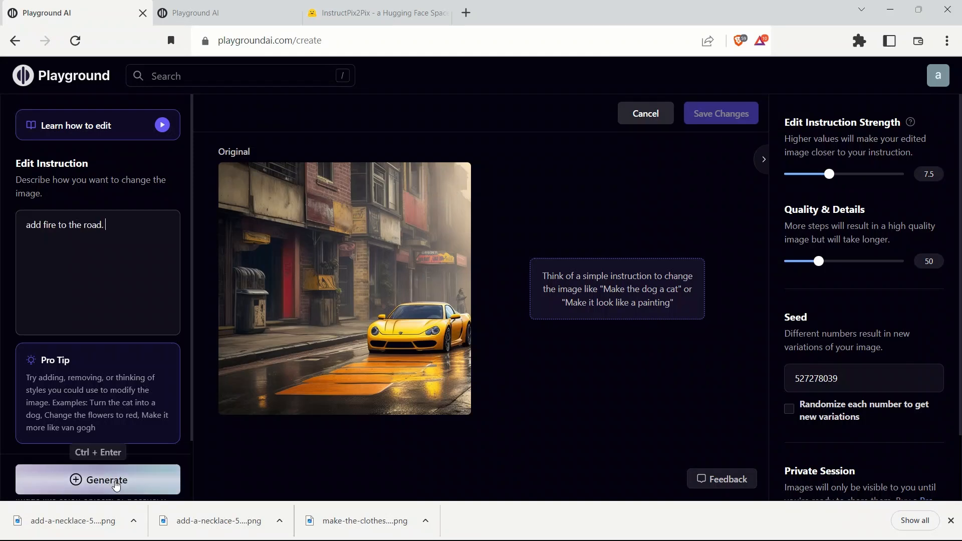
left_click(97, 479)
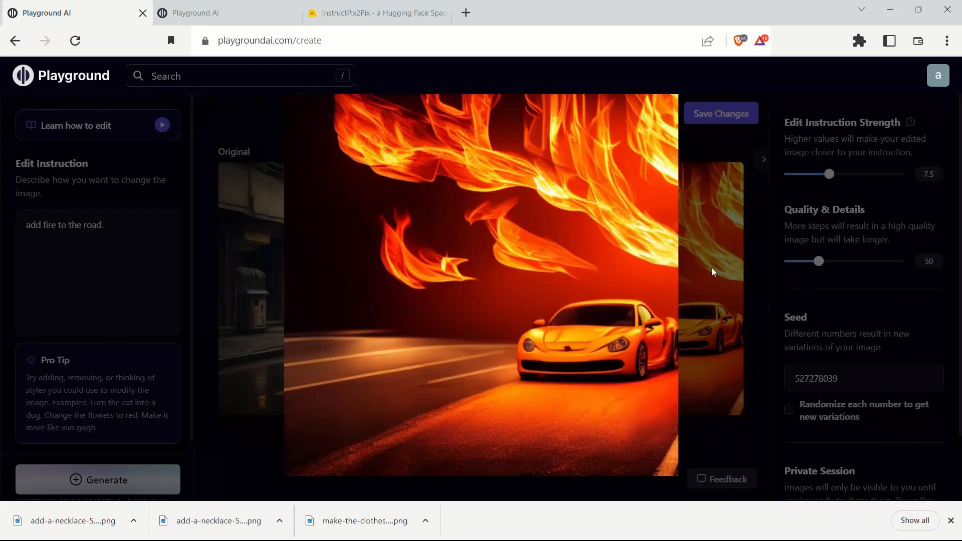
left_click_drag(829, 173, 794, 173)
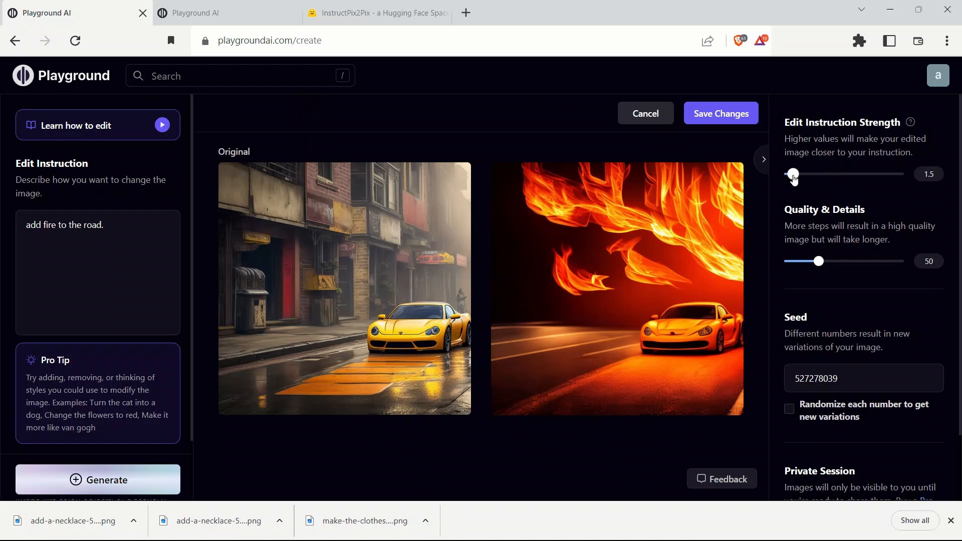
left_click_drag(794, 174, 797, 175)
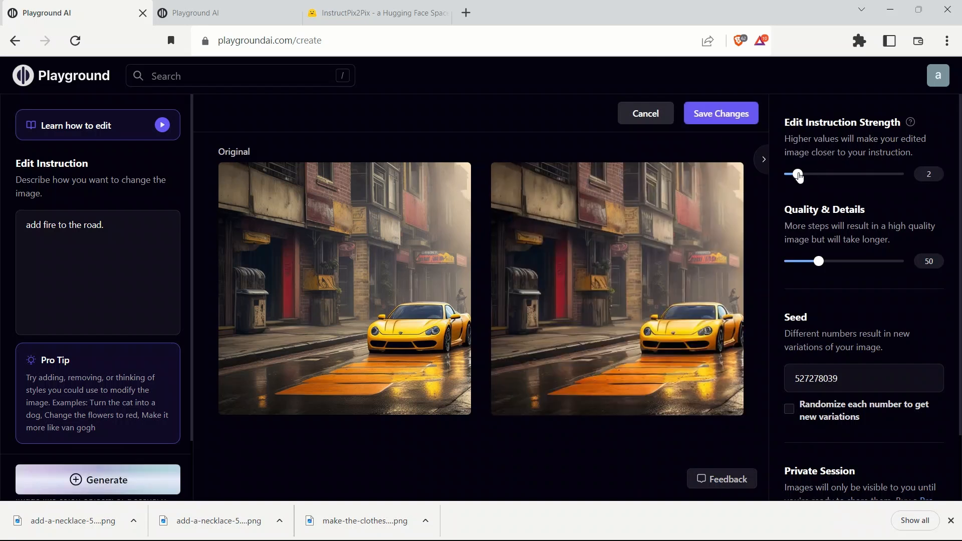
left_click_drag(798, 174, 811, 175)
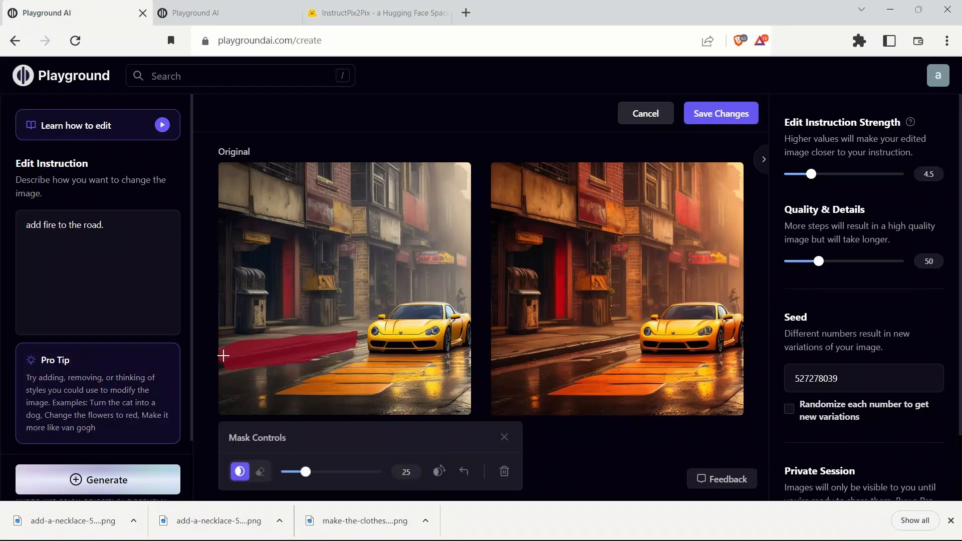
Step: Mask the lower road and generate the fire edit at strength 7.5
left_click_drag(223, 356, 417, 382)
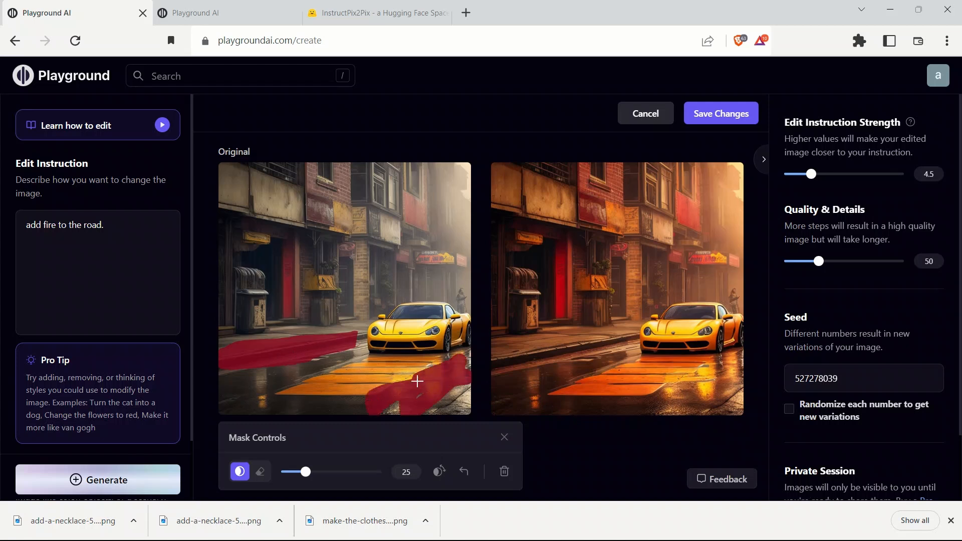
left_click_drag(811, 174, 821, 173)
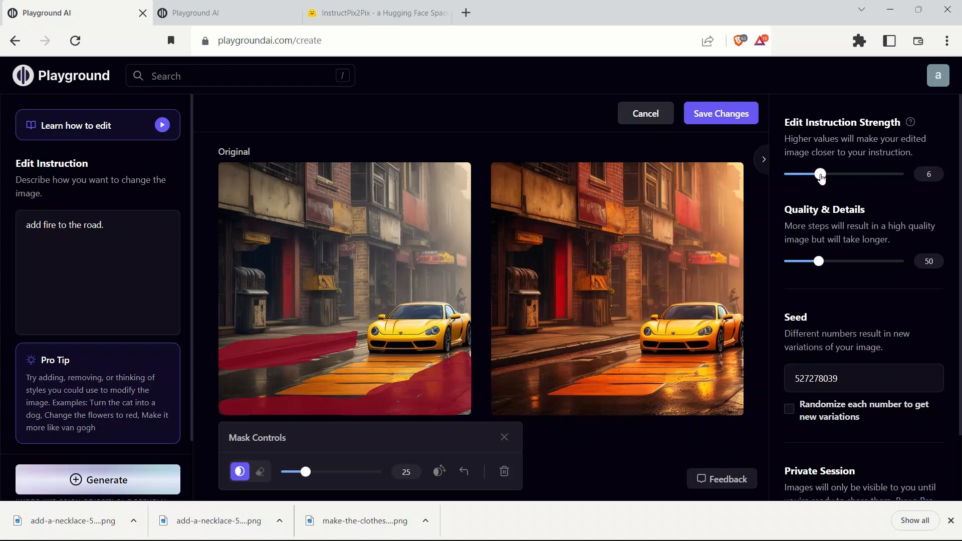
left_click_drag(821, 175, 831, 174)
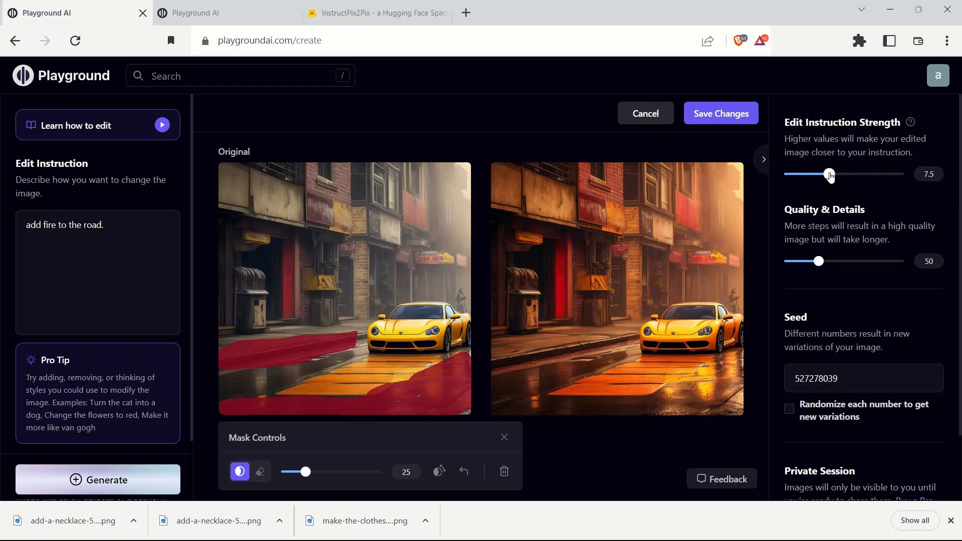
left_click(97, 480)
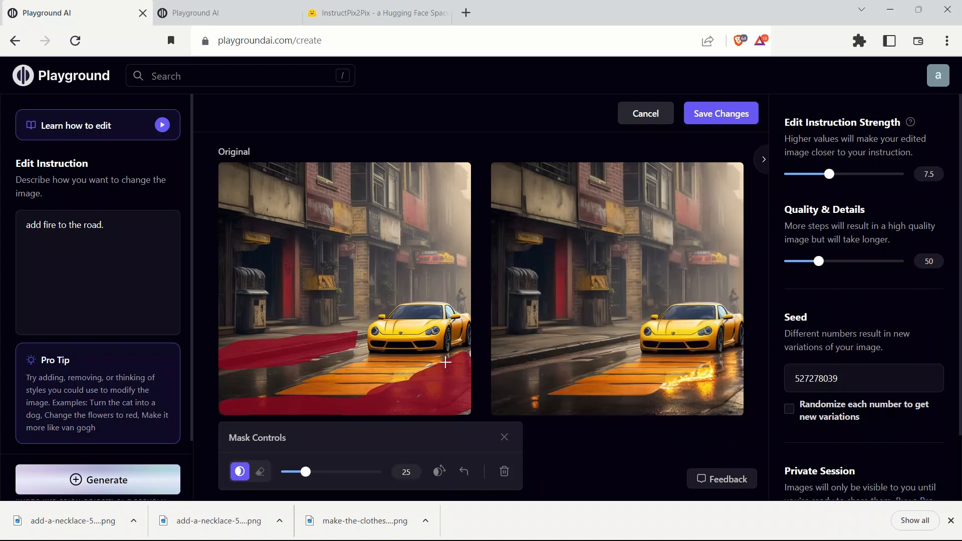
mouse_move(616, 289)
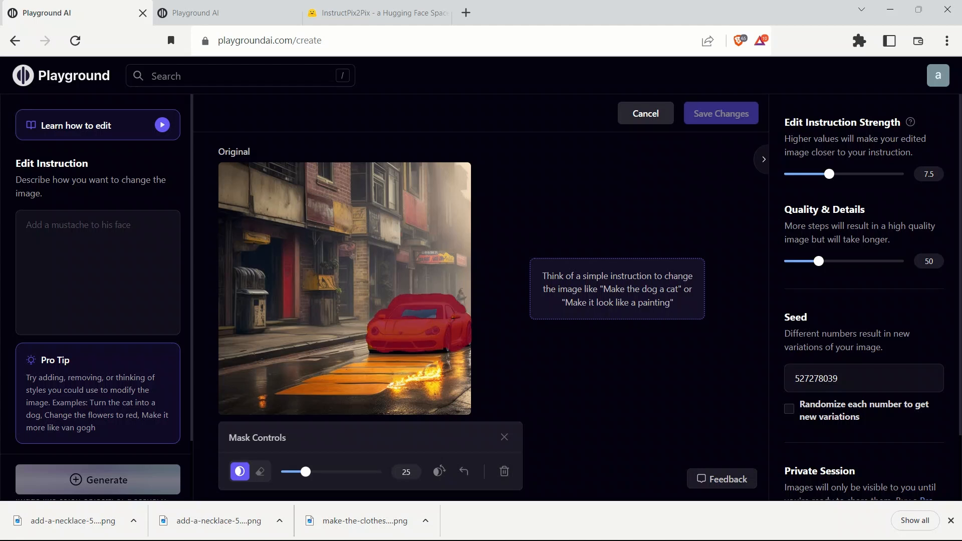
Step: Enter the edit instruction 'make the car red' for the masked car
type("m")
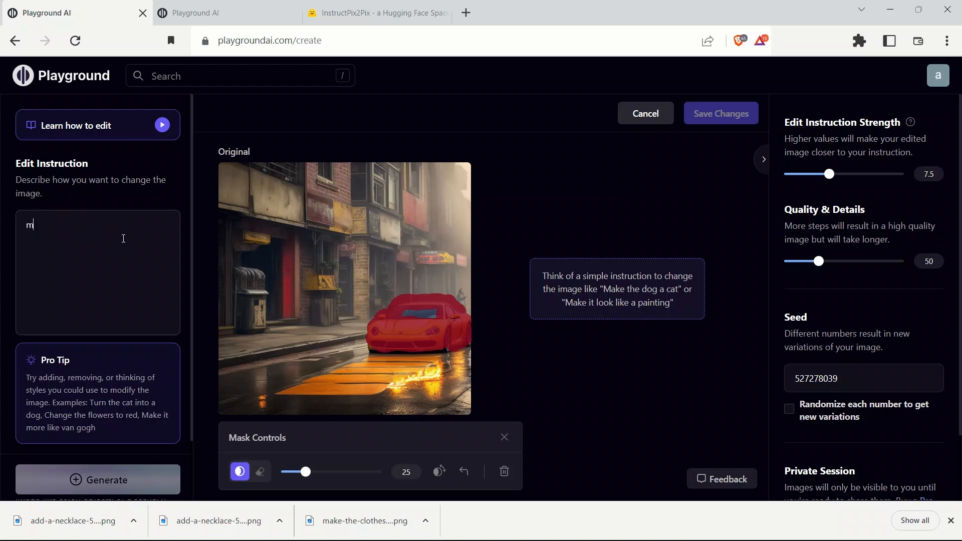
type("ake the car re")
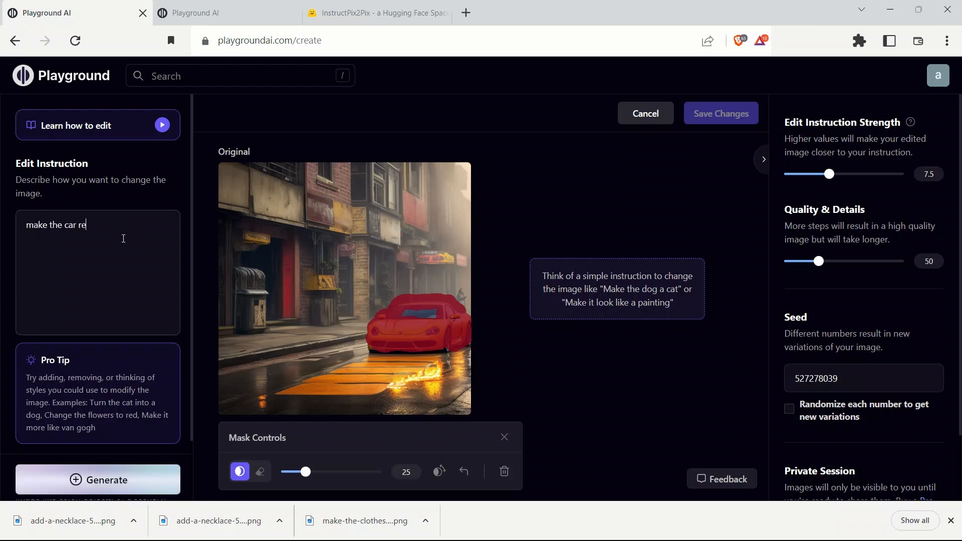